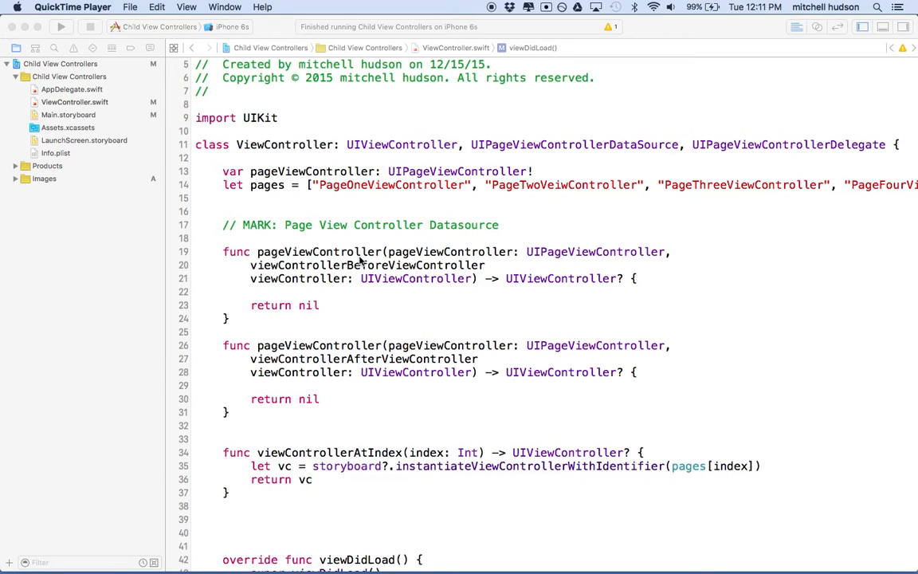
pyautogui.moveTo(465, 109)
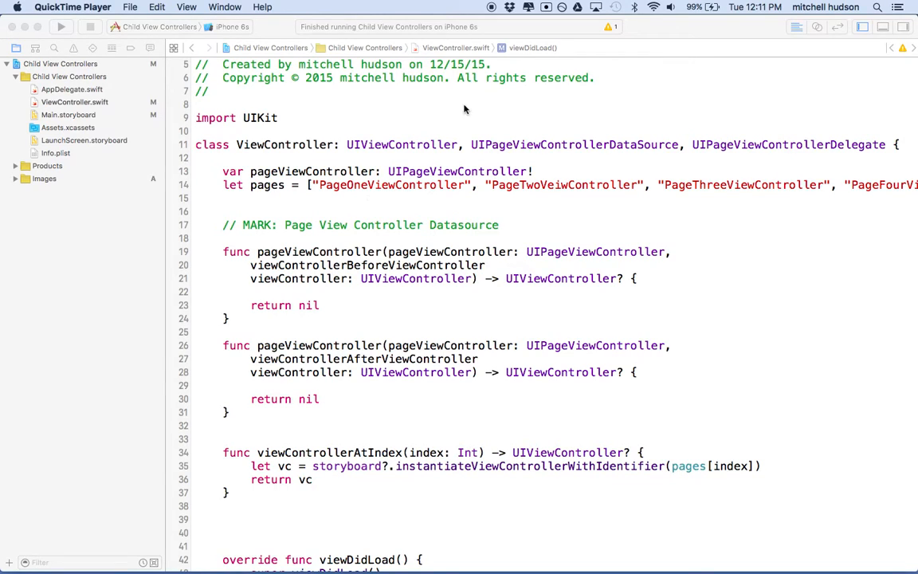
pyautogui.moveTo(338, 102)
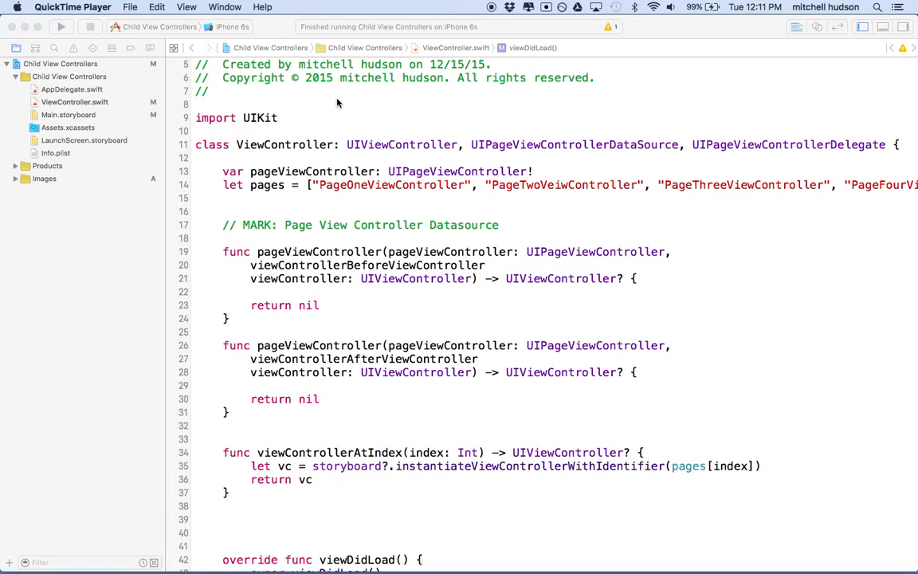
pyautogui.moveTo(345, 171)
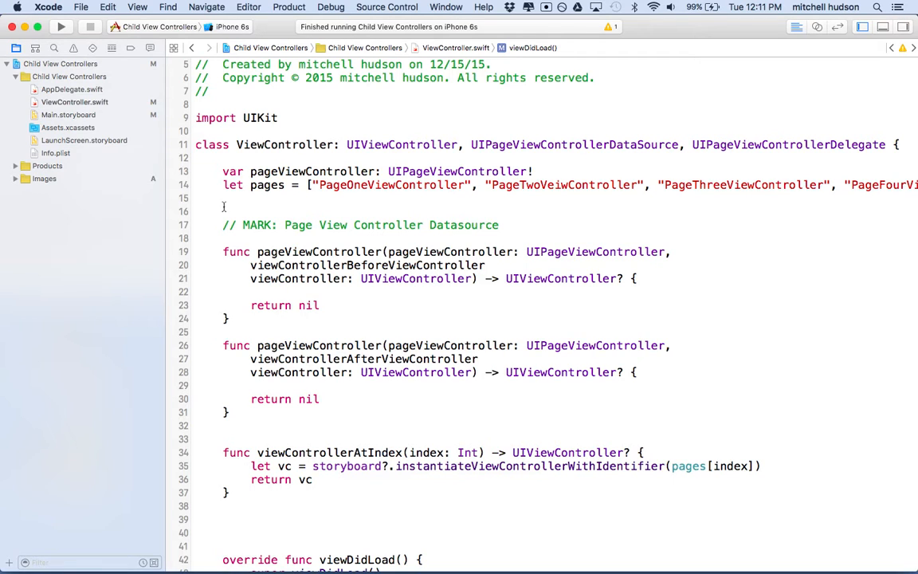
# - Point out the before/after method parameters and the page names in the pages array
pyautogui.scroll(-3)
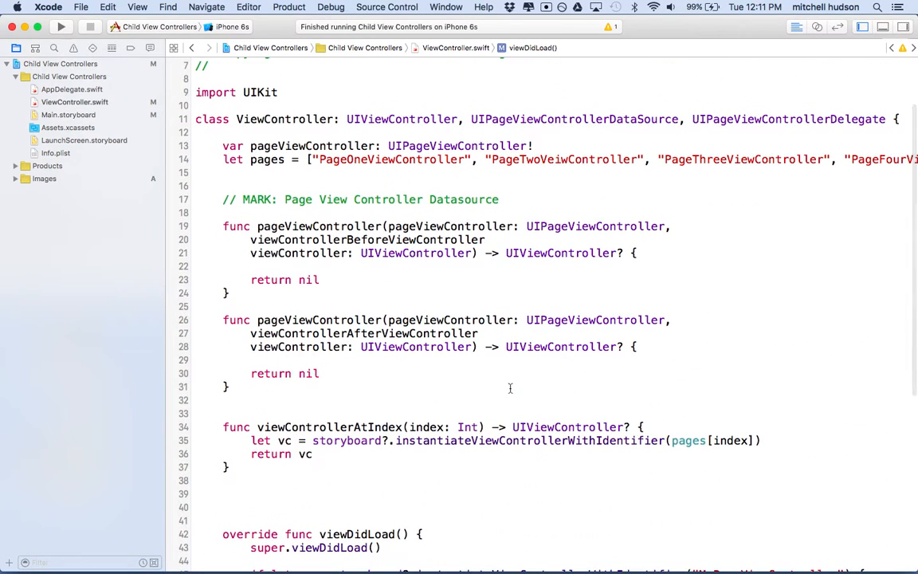
pyautogui.moveTo(281, 252)
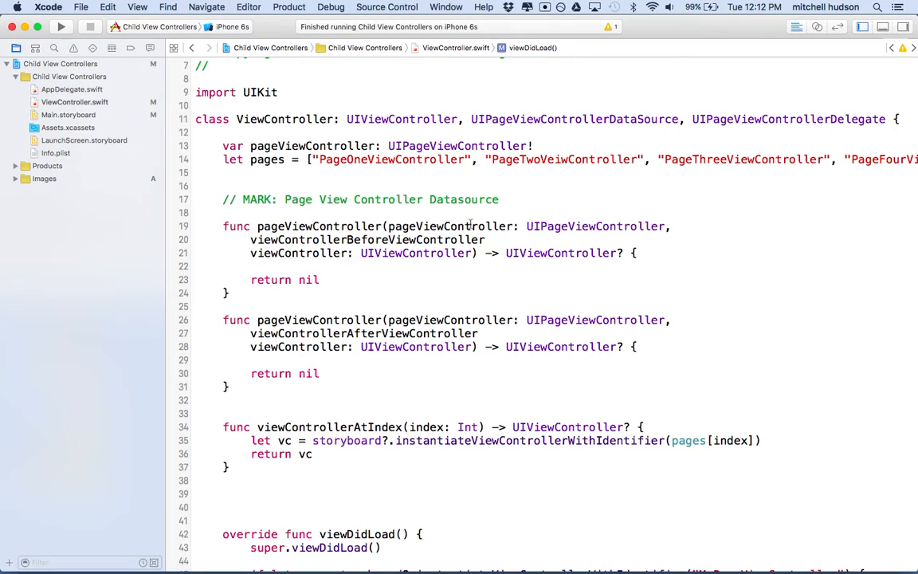
pyautogui.doubleClick(367, 239)
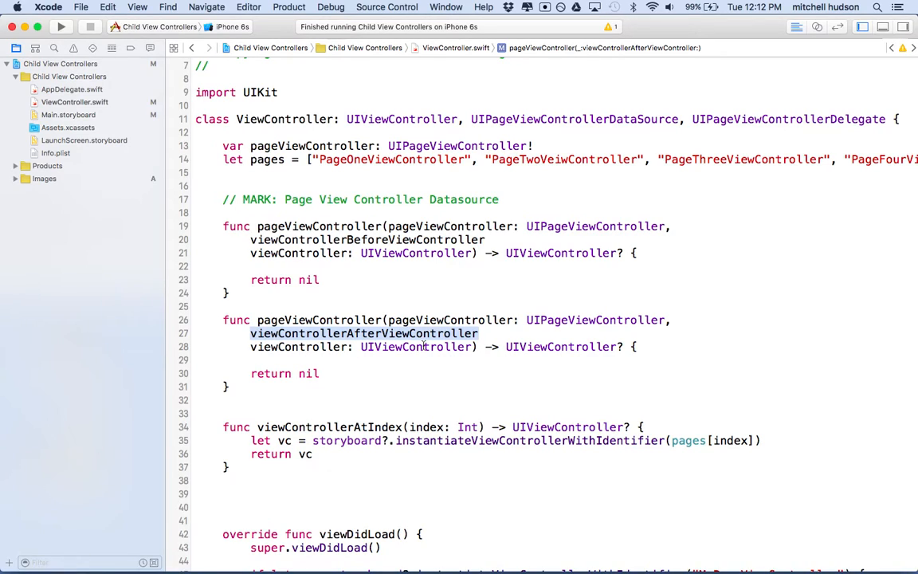
pyautogui.moveTo(397, 252)
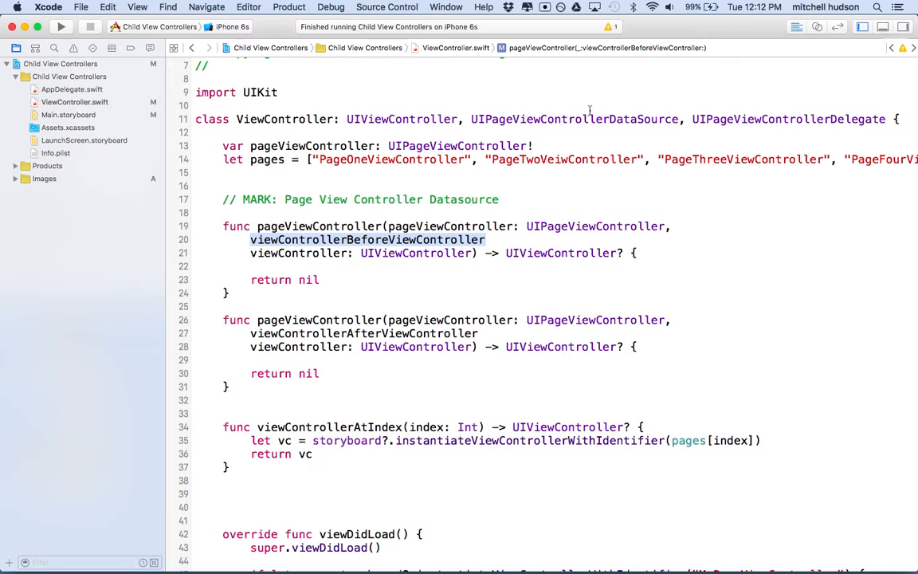
pyautogui.doubleClick(574, 118)
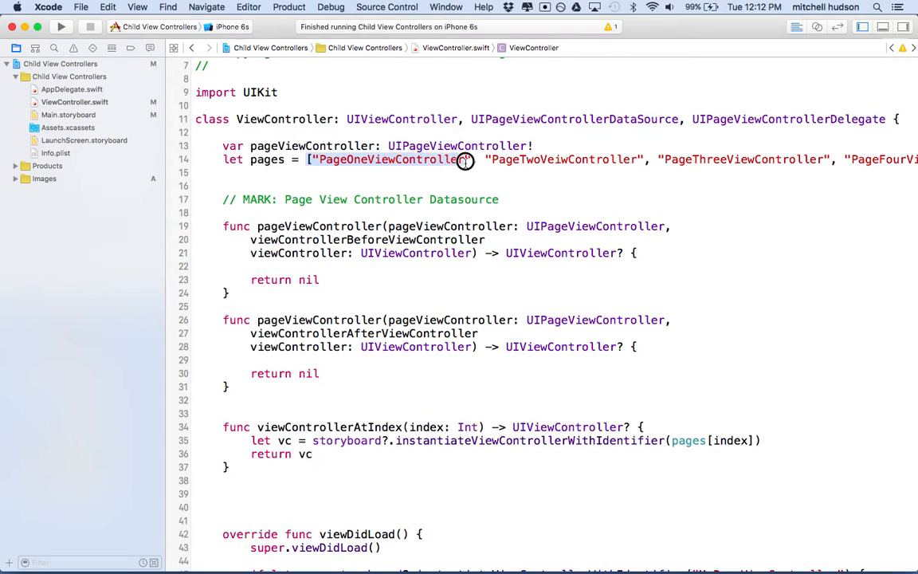
pyautogui.doubleClick(391, 159)
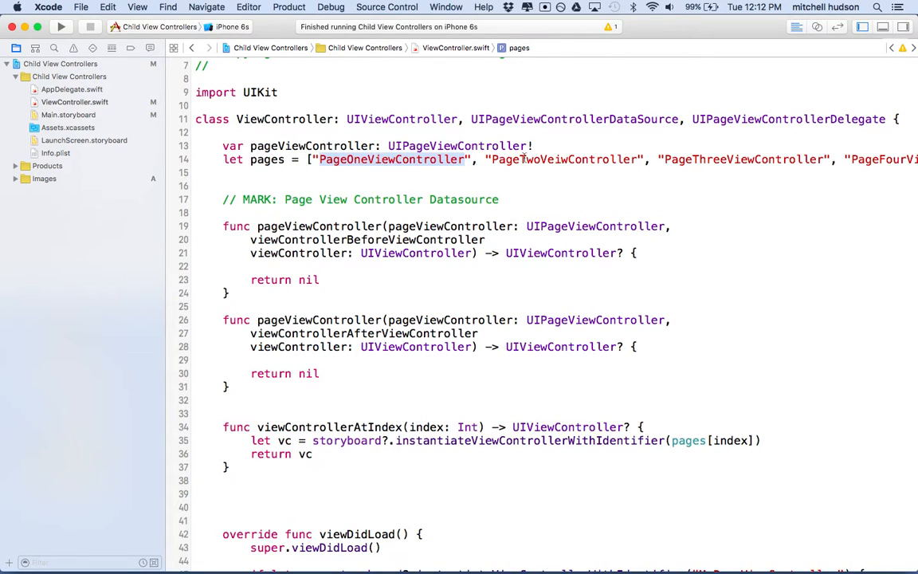
pyautogui.doubleClick(564, 159)
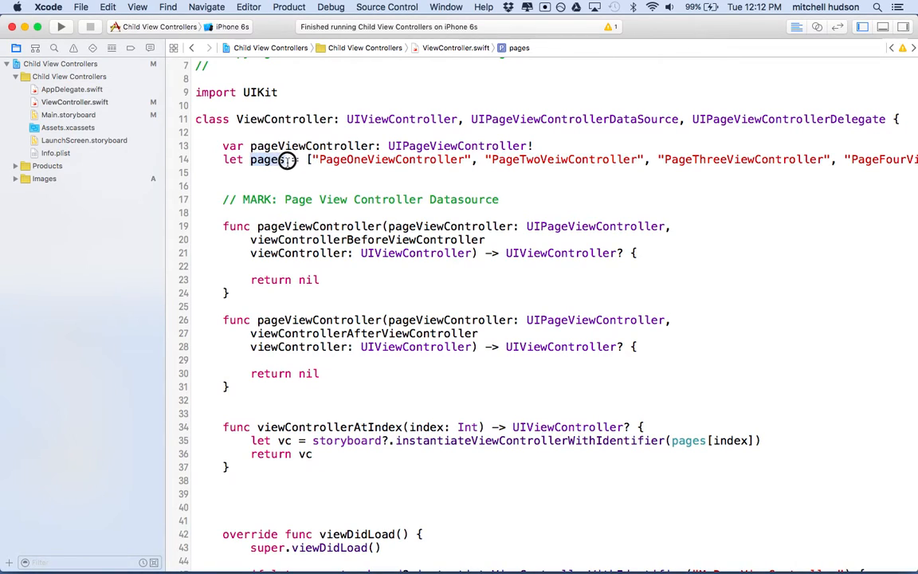
pyautogui.doubleClick(268, 159)
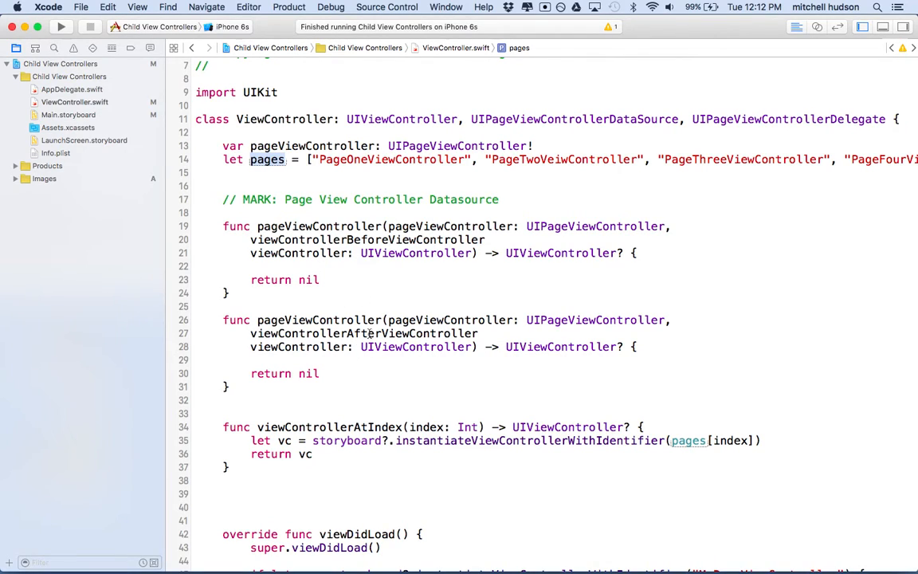
pyautogui.doubleClick(390, 159)
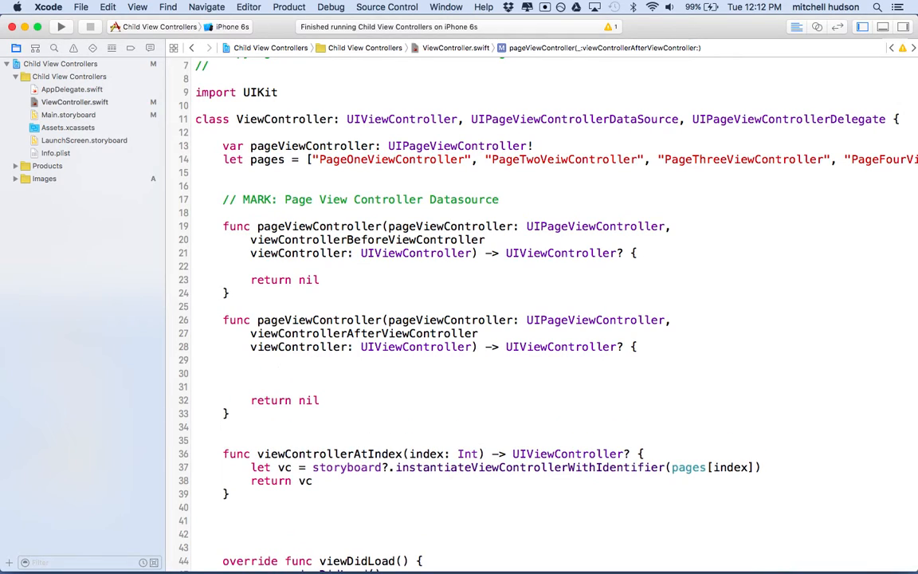
# - Begin 'if let index = viewController.restorationIdentifier' in the after-page method via autocomplete
pyautogui.write('if let ind')
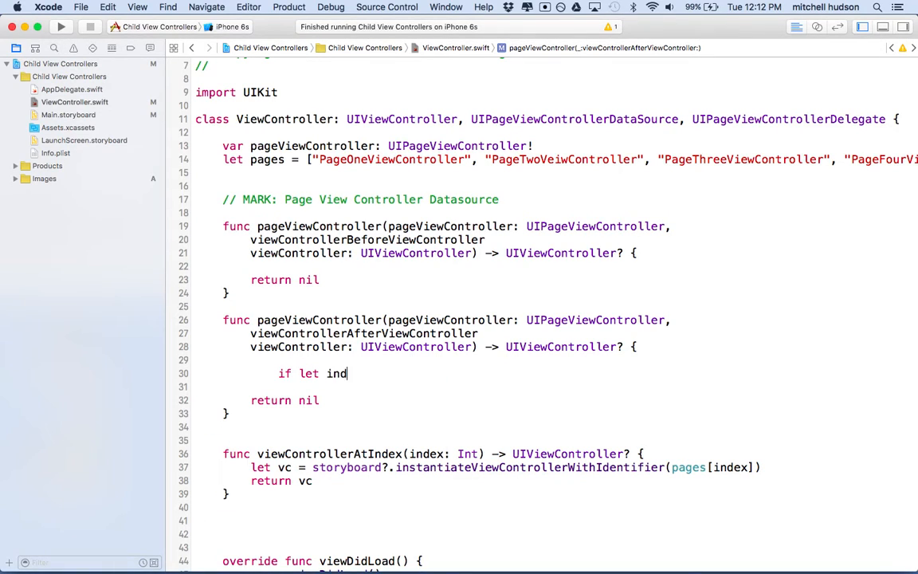
pyautogui.write('ex = view')
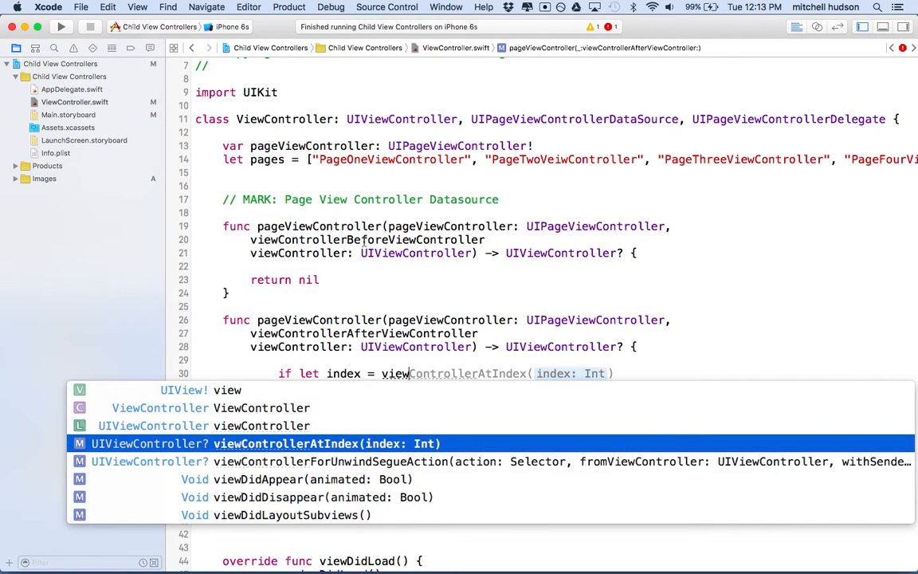
pyautogui.moveTo(337, 338)
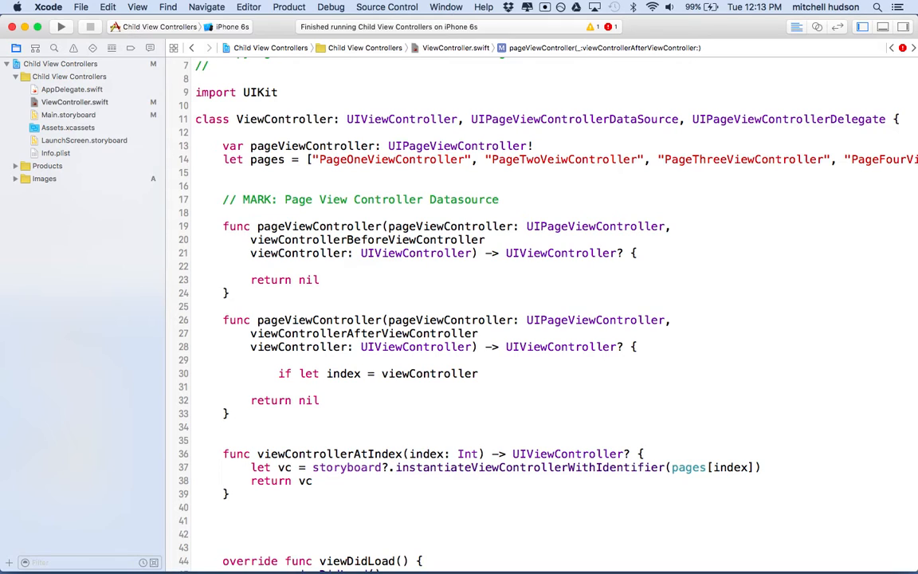
pyautogui.write('.')
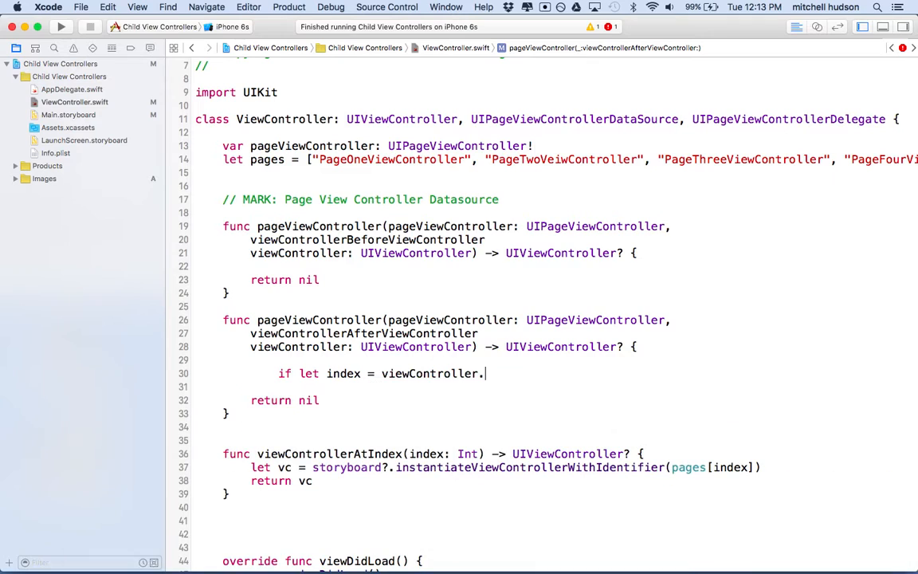
pyautogui.write('restorationIdentifier')
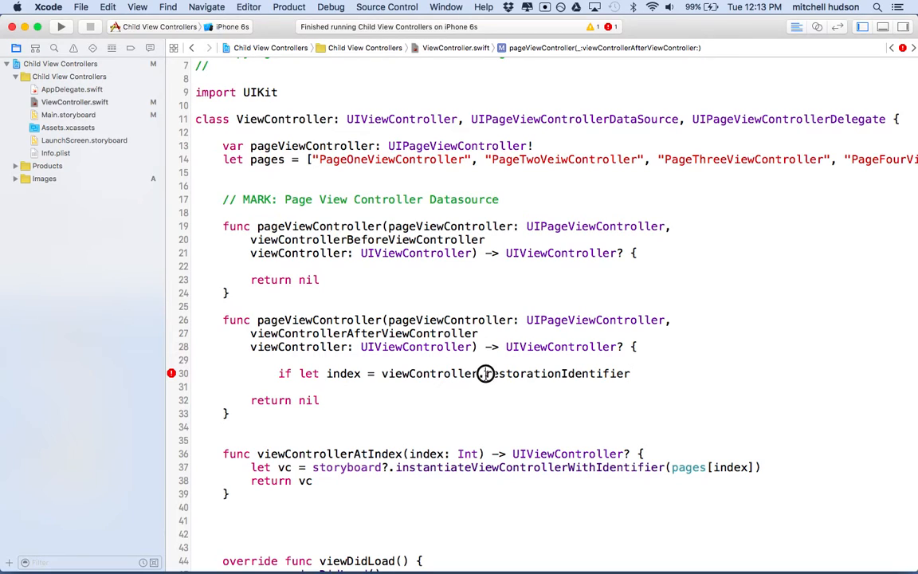
pyautogui.doubleClick(558, 373)
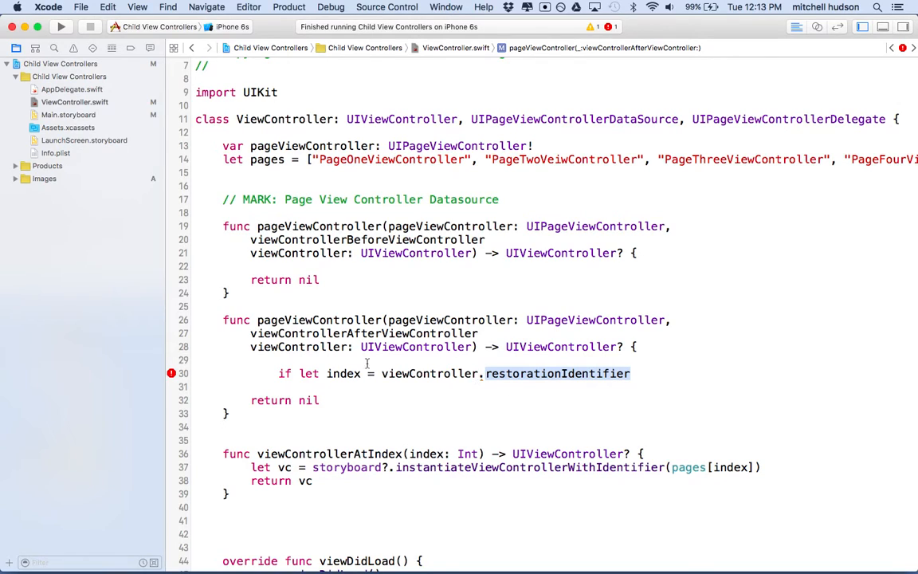
pyautogui.moveTo(384, 373)
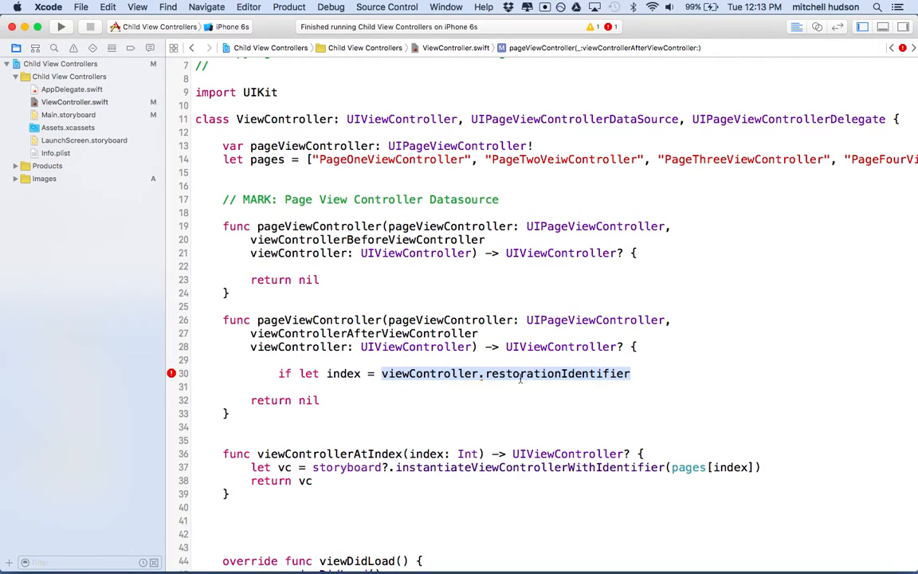
pyautogui.moveTo(268, 159)
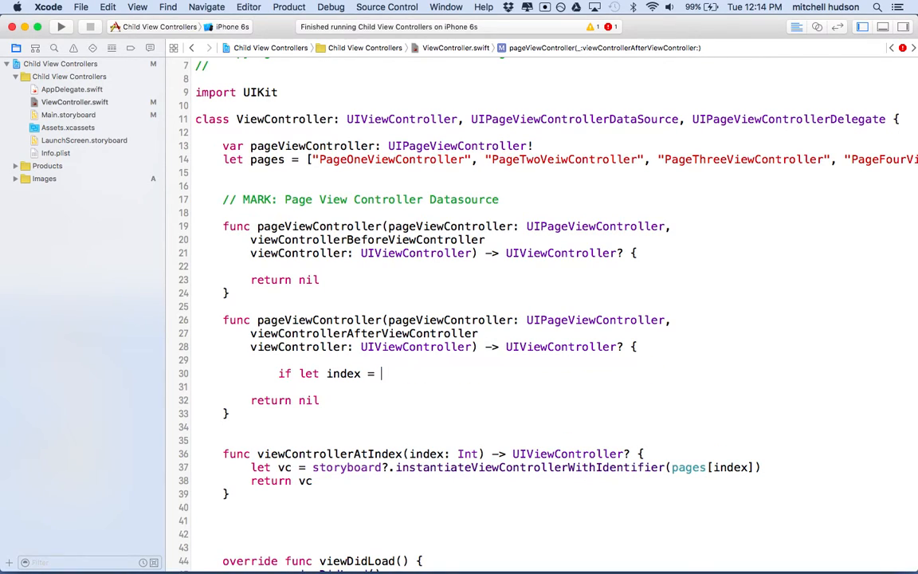
# - Complete 'if let index = pages.indexOf(viewController.restorationIdentifier!) { }' and highlight the indexOf expression
pyautogui.write('pages.indexOf(element: String')
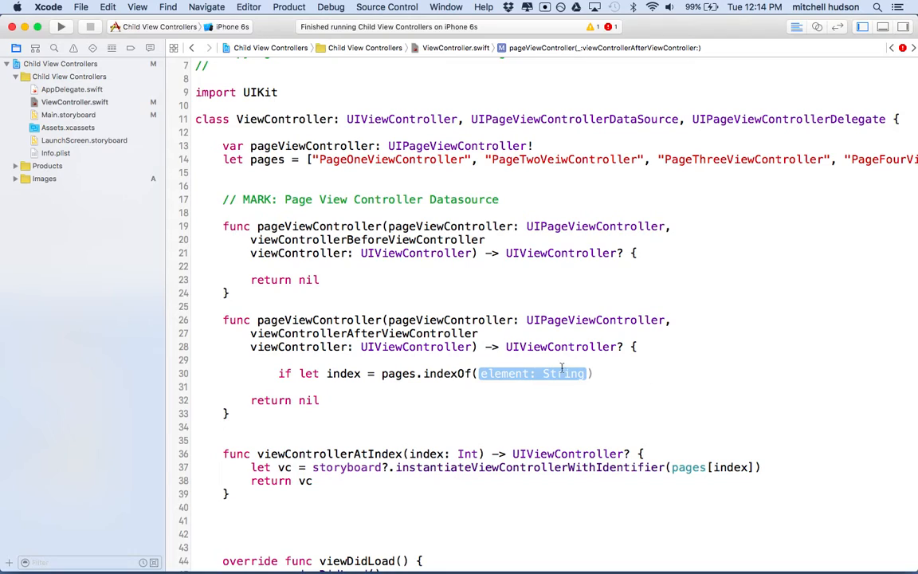
pyautogui.write('MyPageViewController')
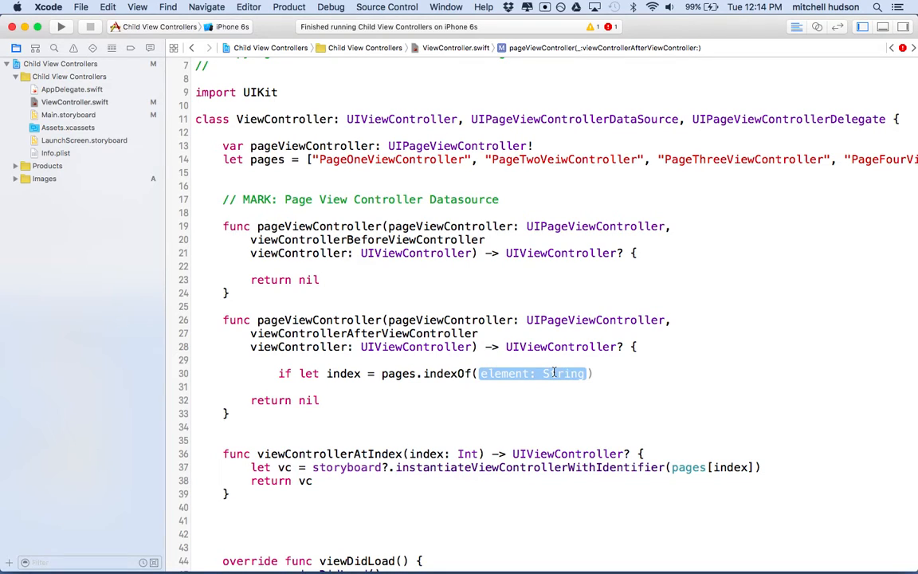
pyautogui.write('viewController.s')
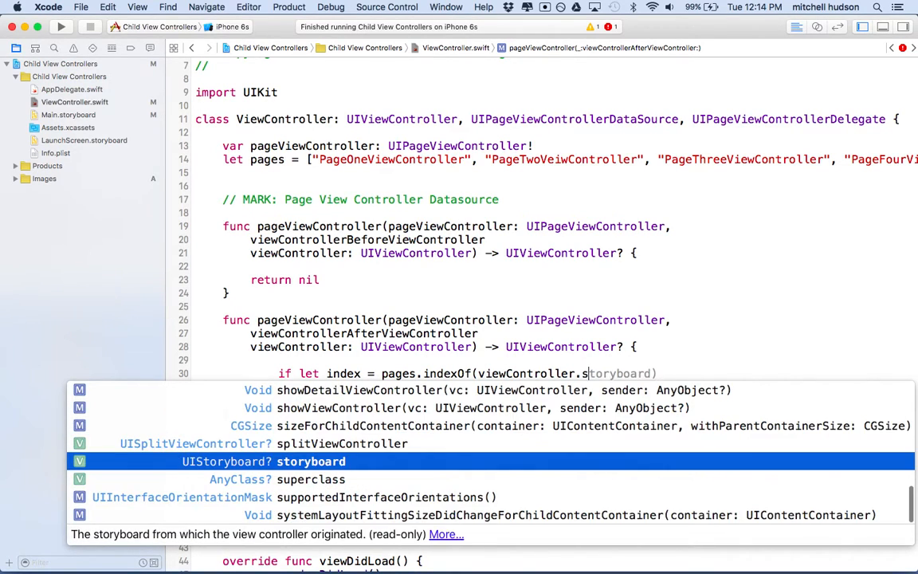
pyautogui.write('restorationIdentifier) {')
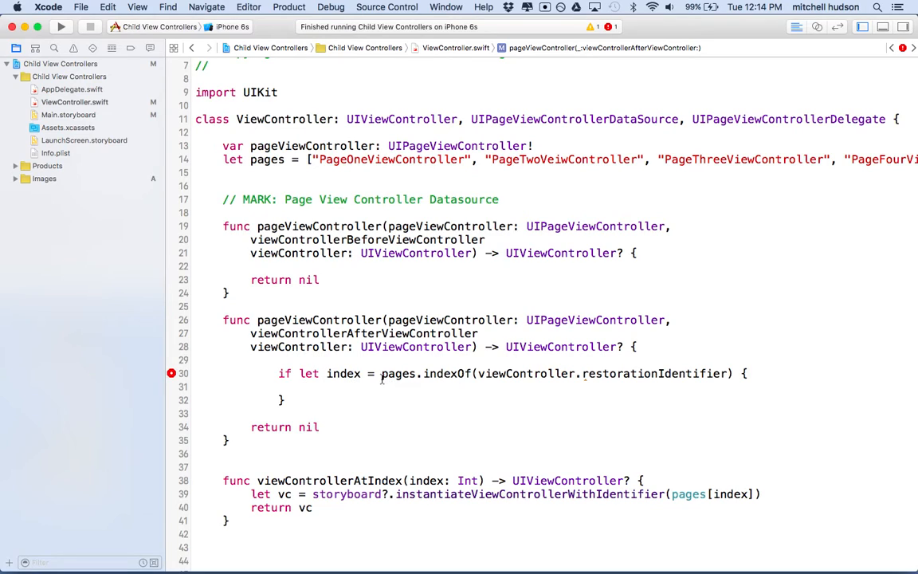
pyautogui.moveTo(381, 373); pyautogui.dragTo(732, 373)
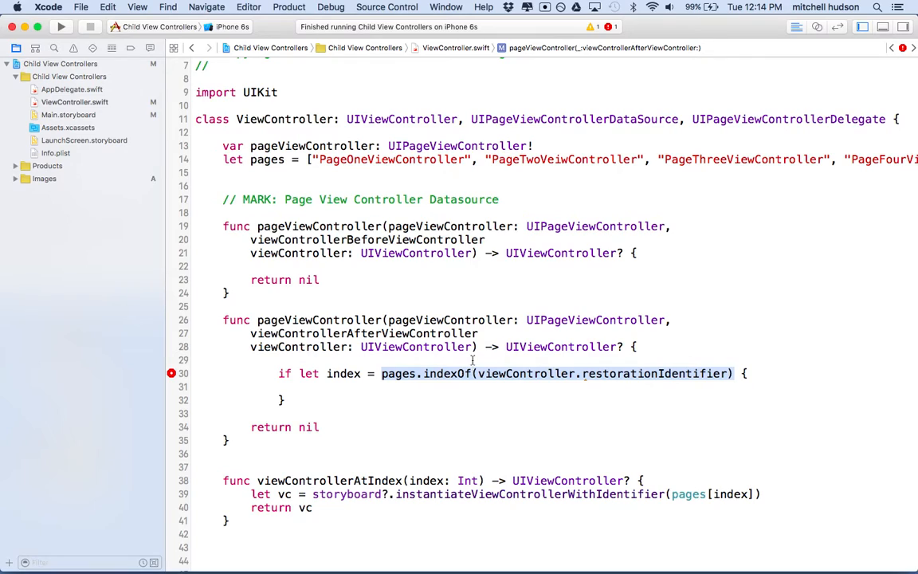
pyautogui.moveTo(528, 378)
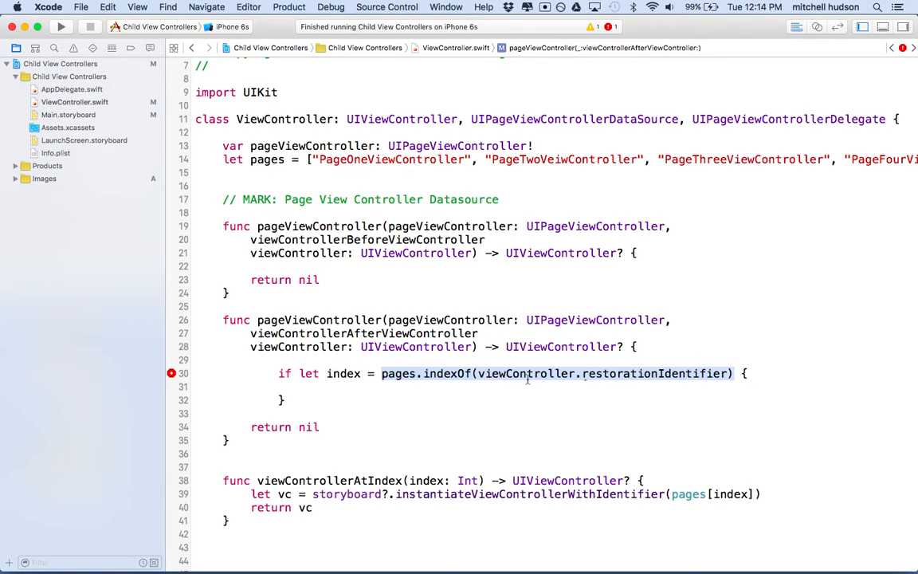
pyautogui.click(347, 373)
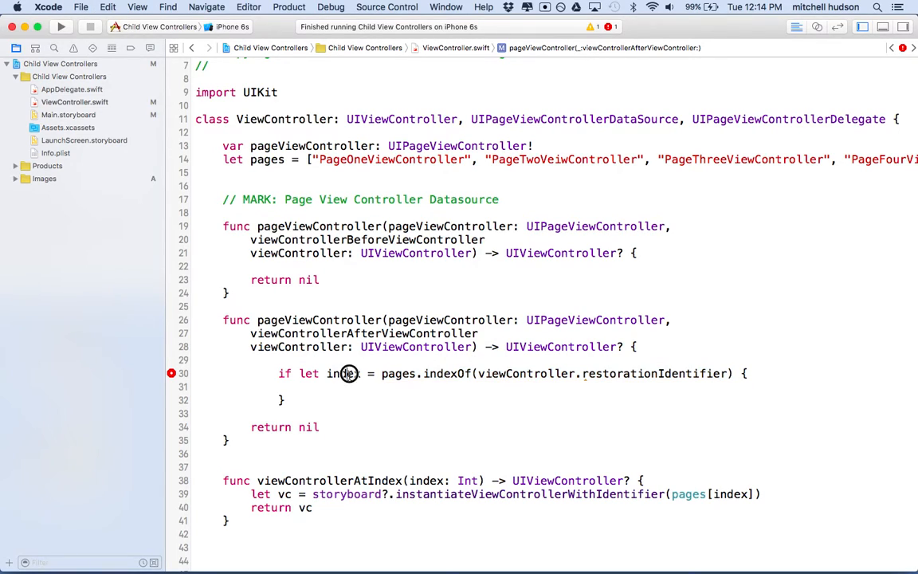
pyautogui.doubleClick(430, 373)
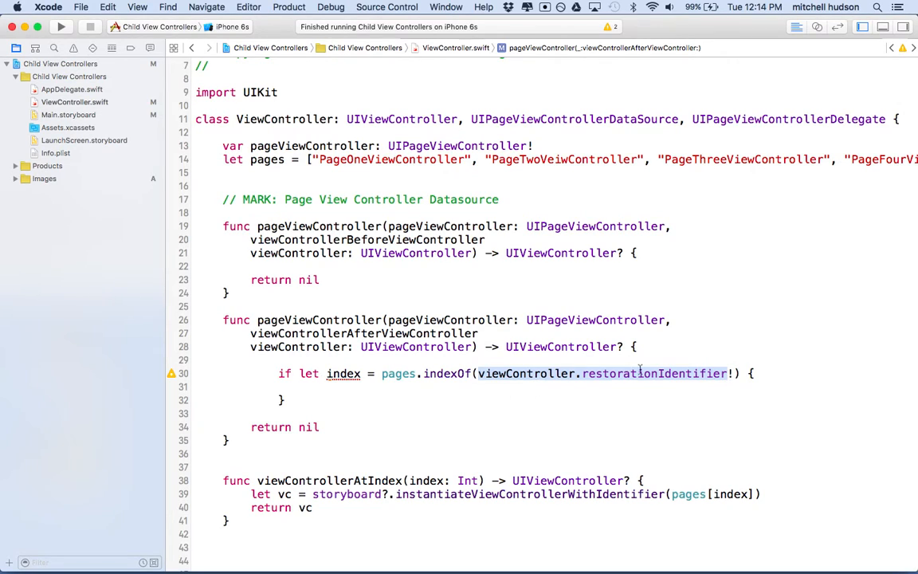
pyautogui.moveTo(751, 376)
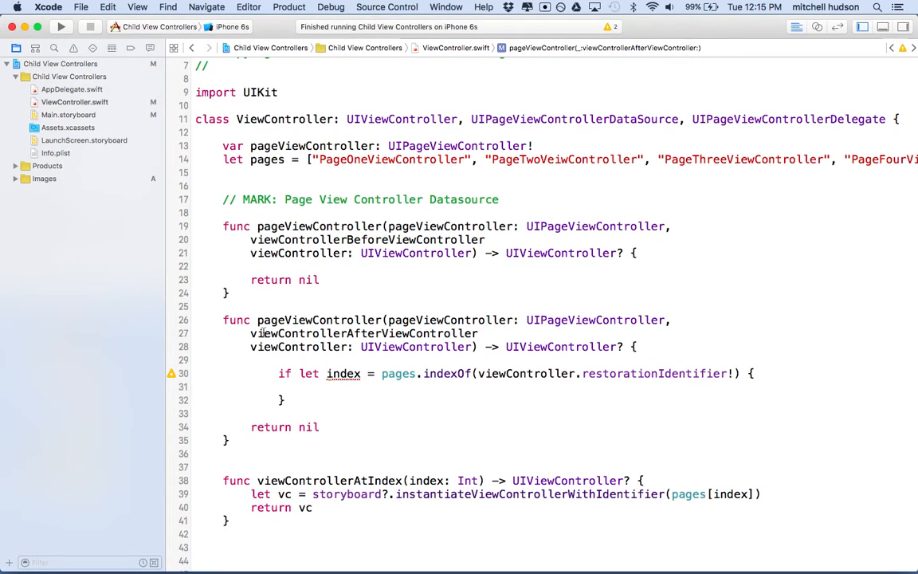
pyautogui.doubleClick(364, 333)
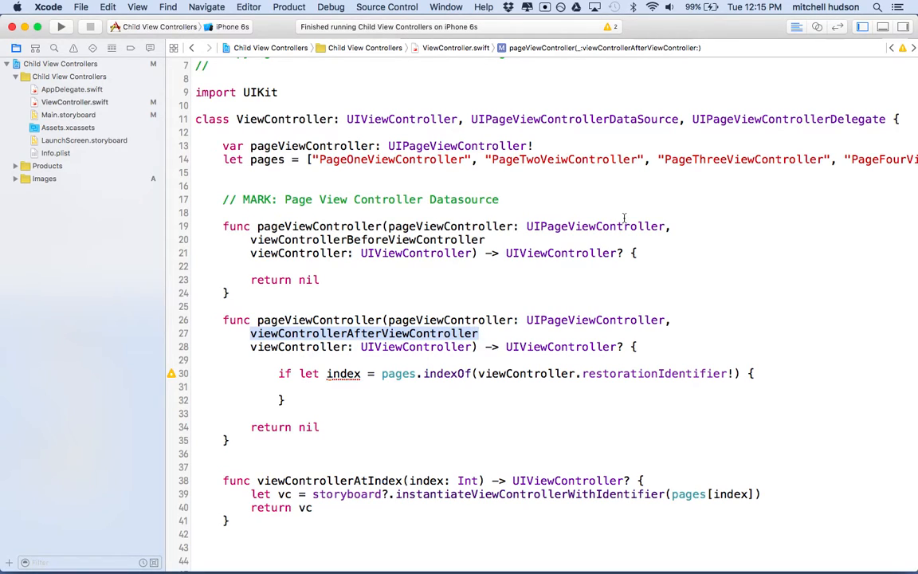
pyautogui.doubleClick(392, 159)
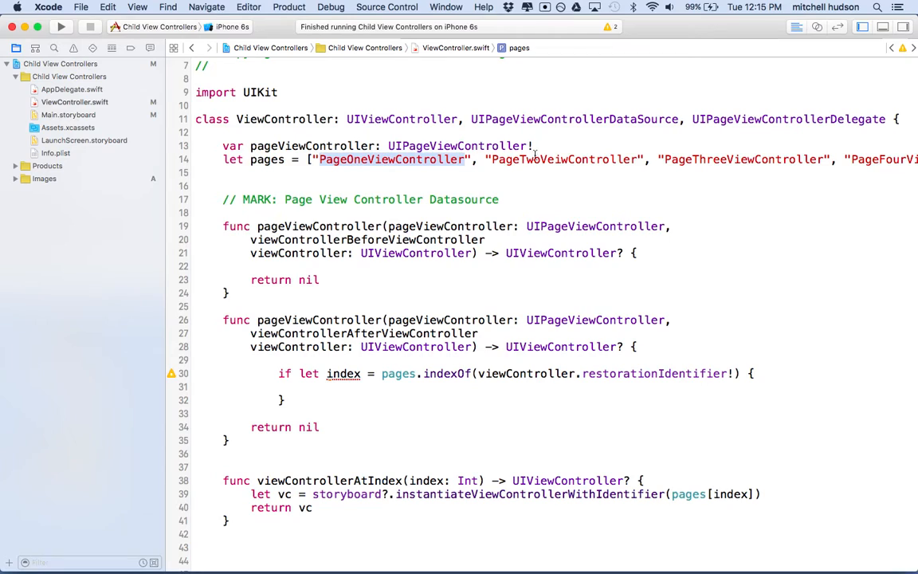
pyautogui.doubleClick(548, 159)
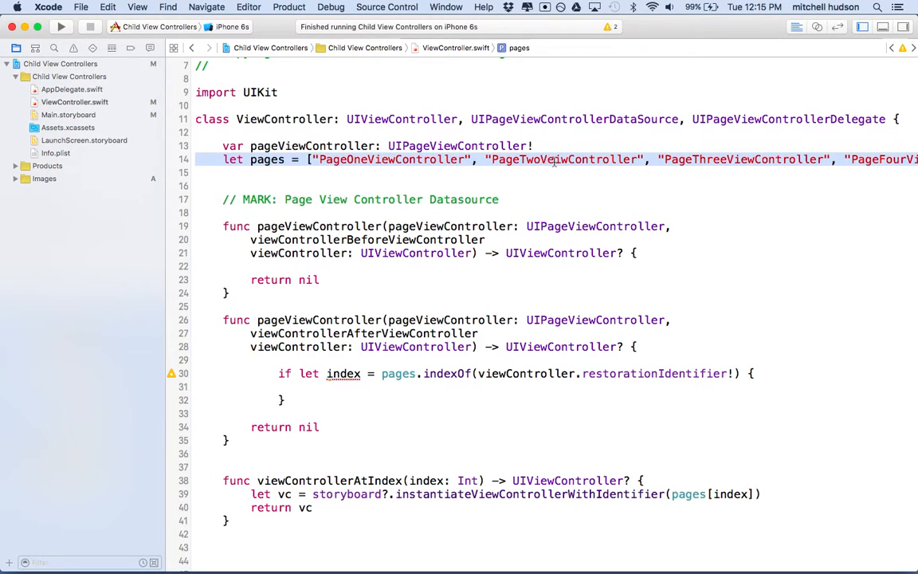
pyautogui.click(561, 159)
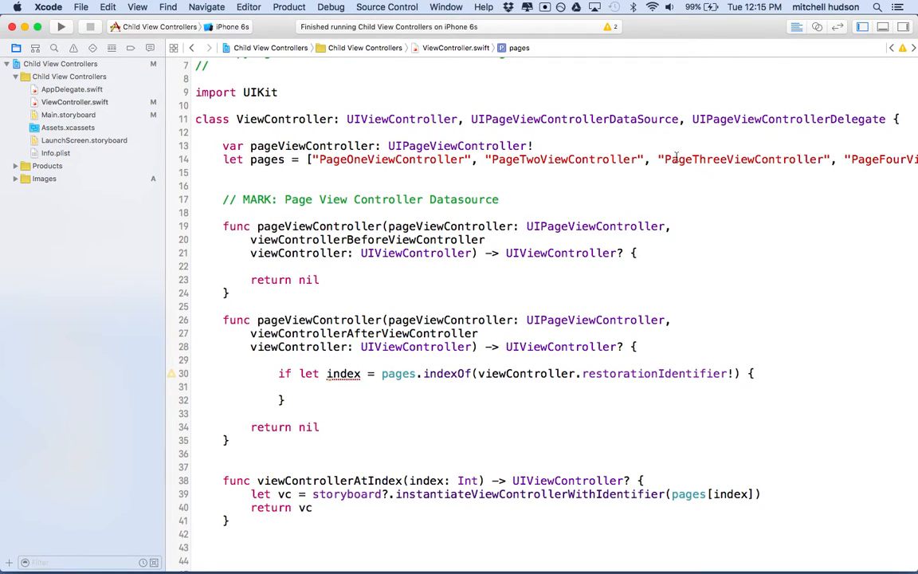
pyautogui.moveTo(327, 164)
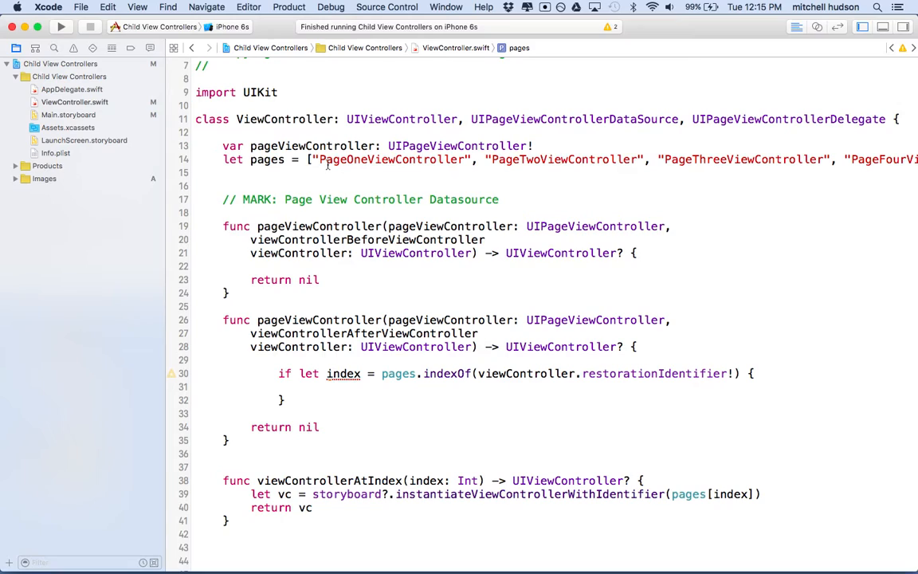
pyautogui.doubleClick(392, 159)
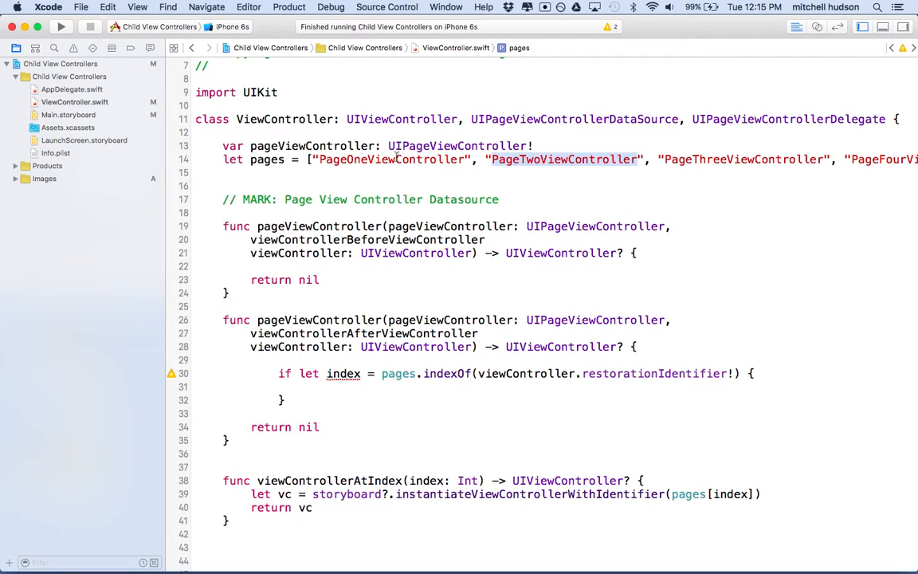
pyautogui.doubleClick(390, 160)
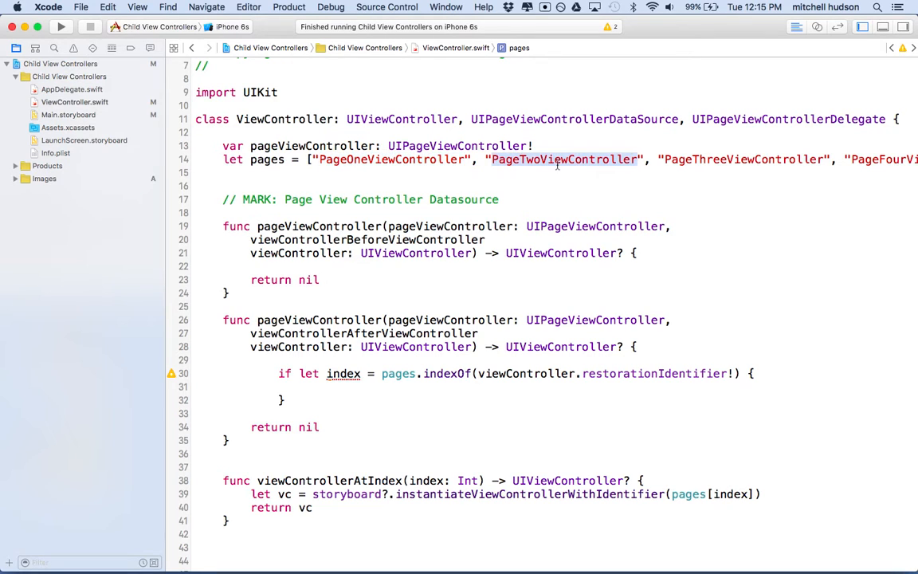
pyautogui.hscroll(3)
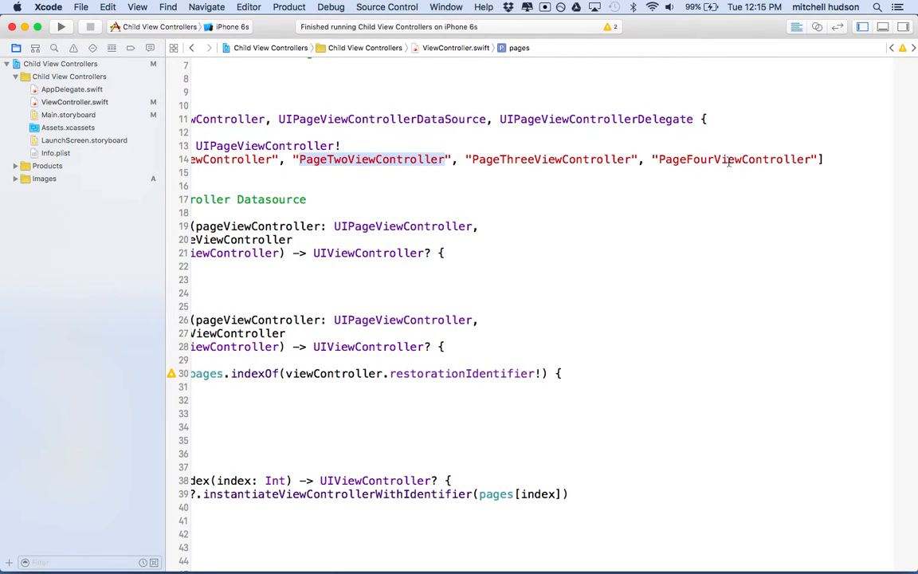
pyautogui.doubleClick(733, 160)
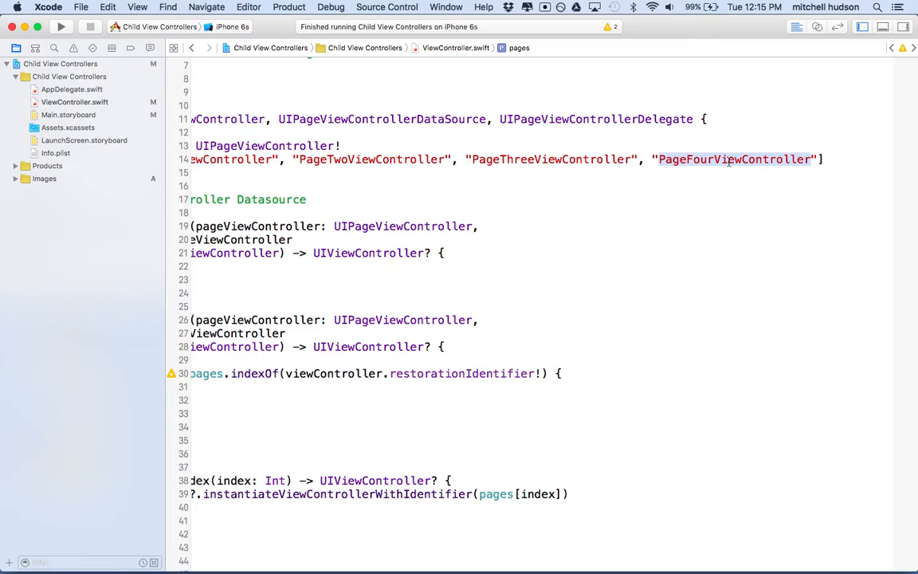
pyautogui.moveTo(849, 169)
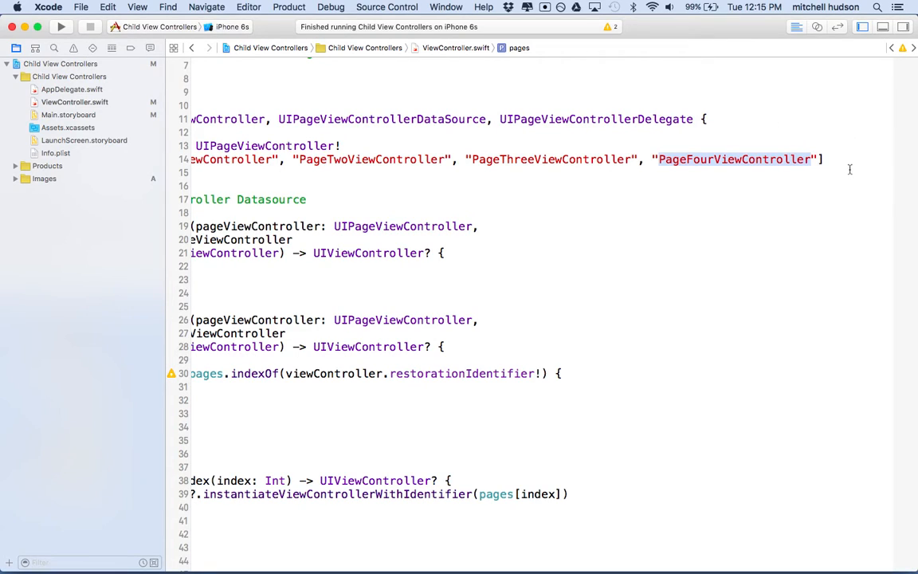
pyautogui.moveTo(873, 153)
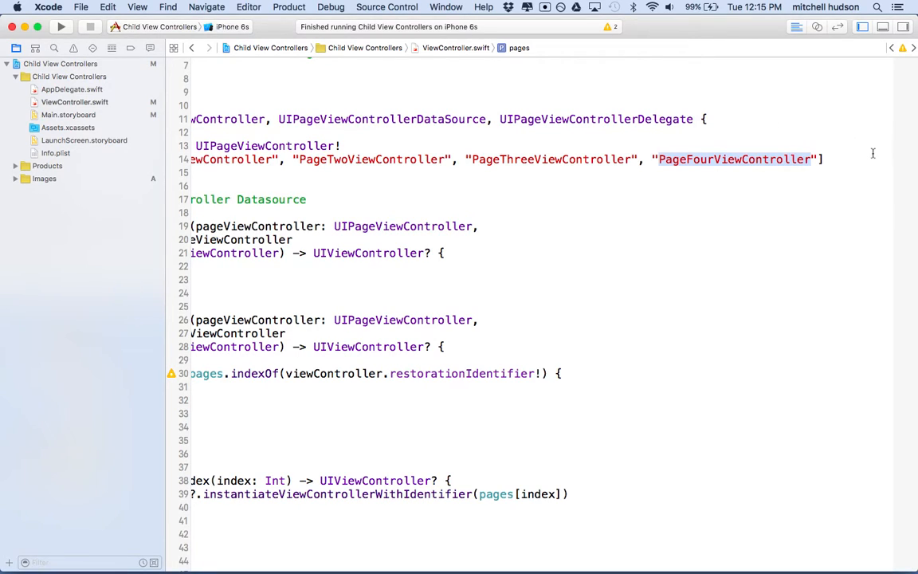
pyautogui.hscroll(-3)
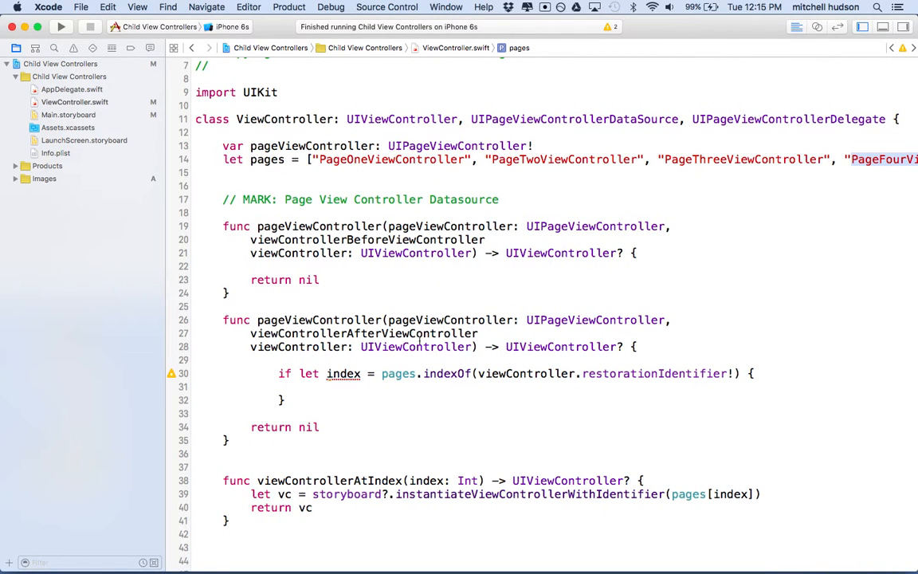
pyautogui.scroll(-3)
pyautogui.write('if')
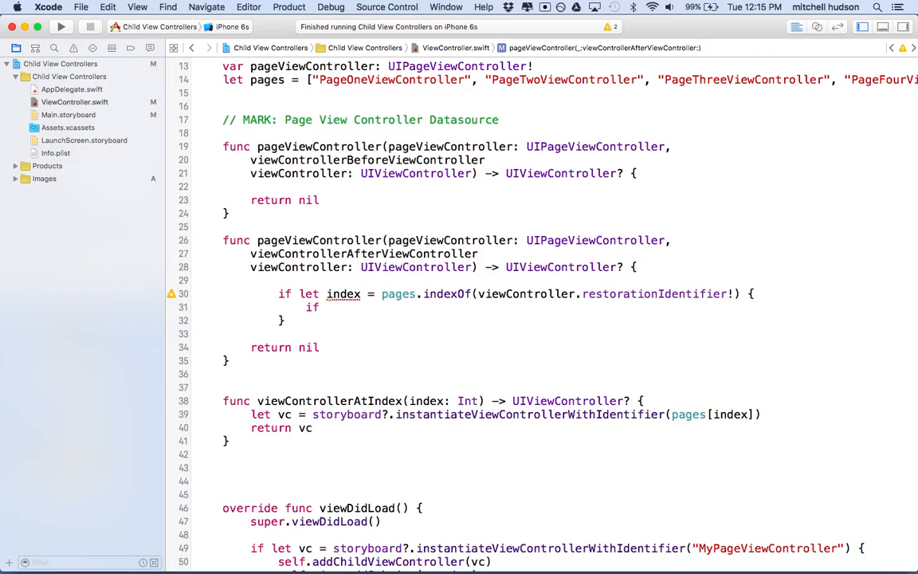
# - Add the nested check 'if index < pages.count - 1 {' and point out the first and last page identifiers
pyautogui.write('index <')
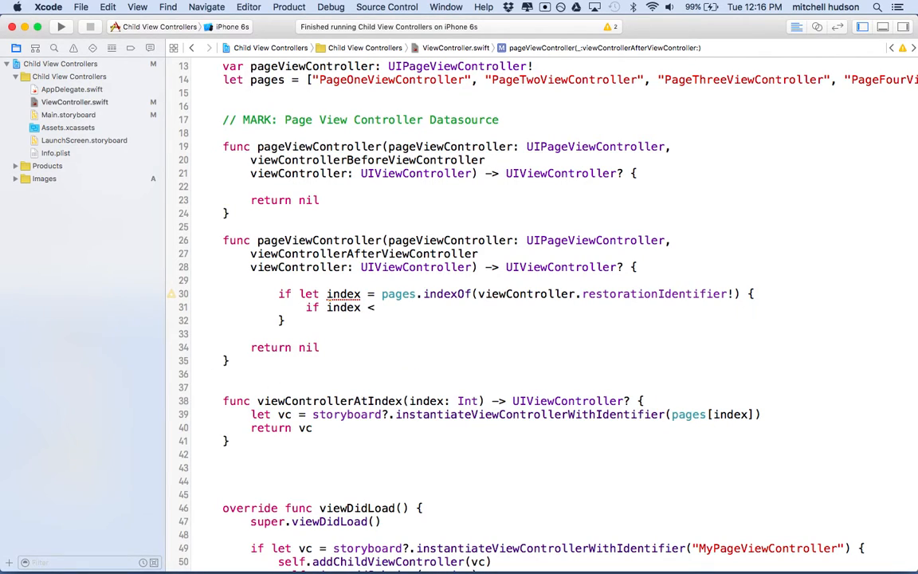
pyautogui.write('pages')
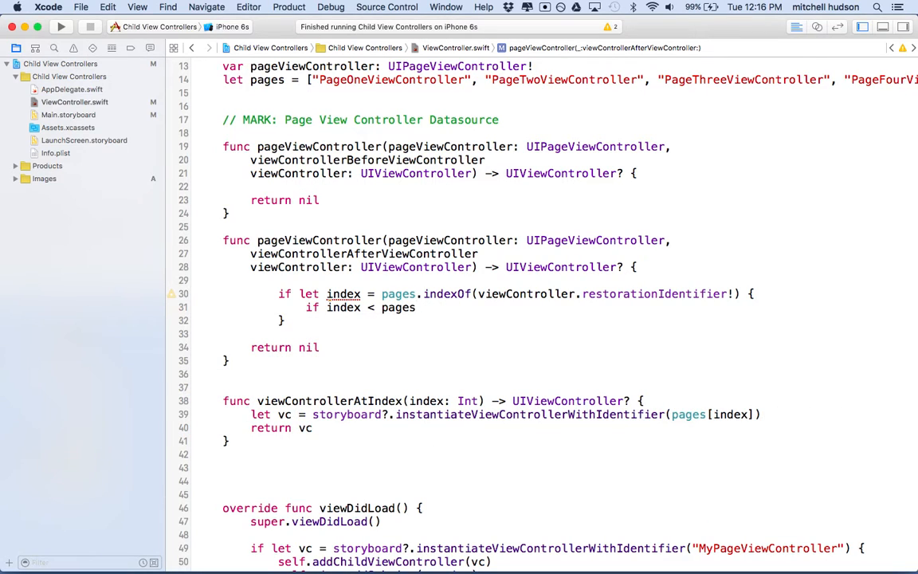
pyautogui.write('.count')
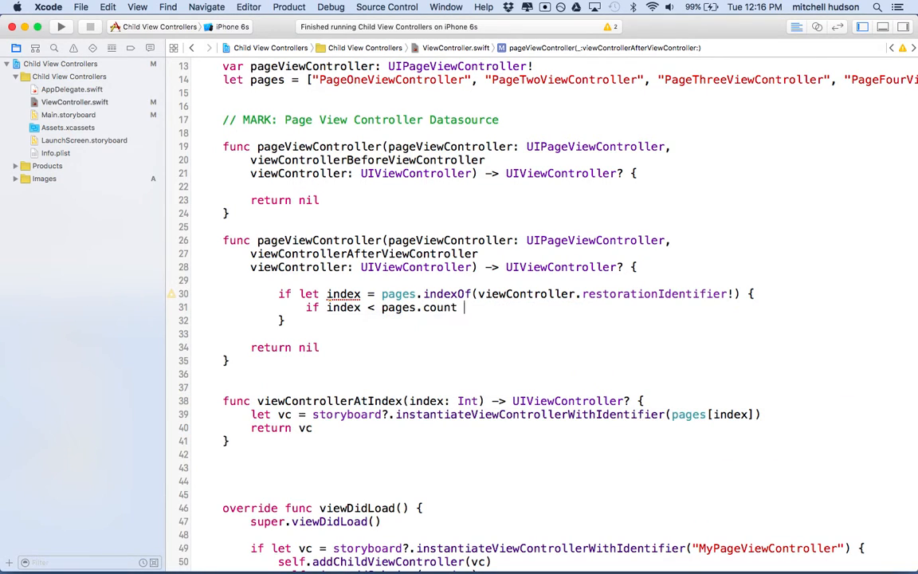
pyautogui.write('- 1 {')
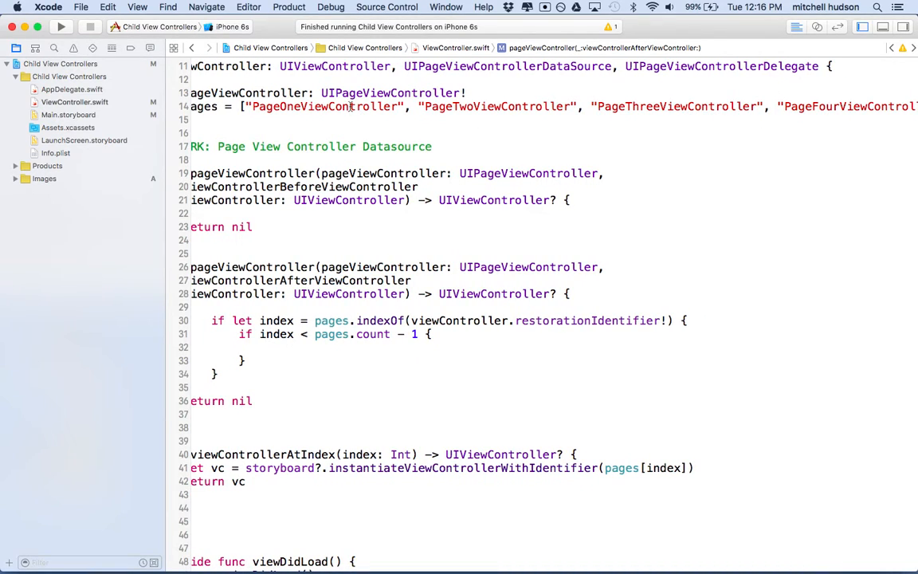
pyautogui.doubleClick(322, 106)
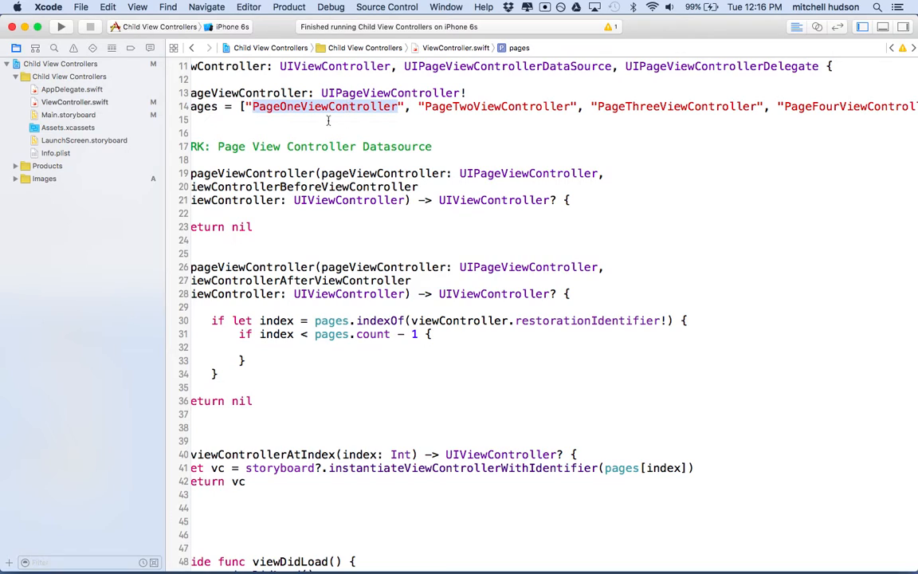
pyautogui.doubleClick(672, 105)
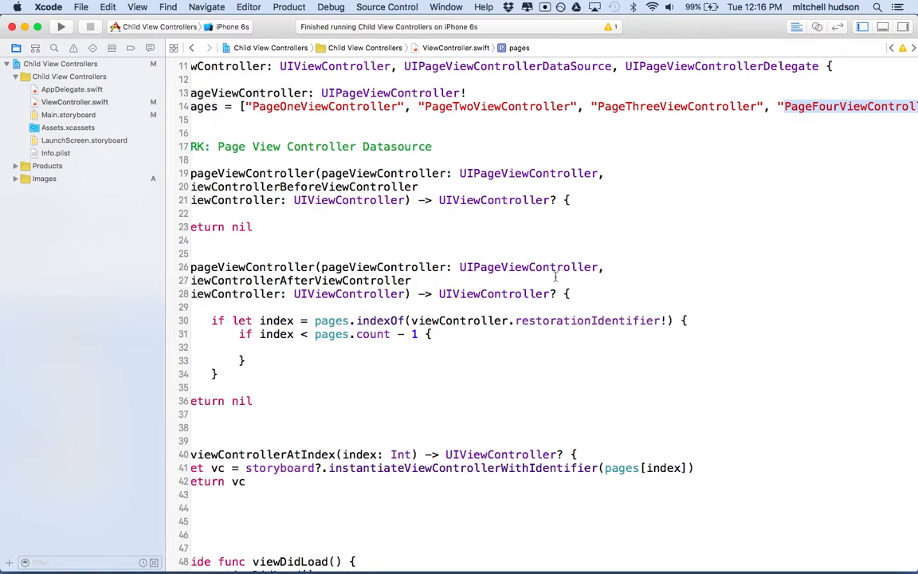
pyautogui.moveTo(796, 155)
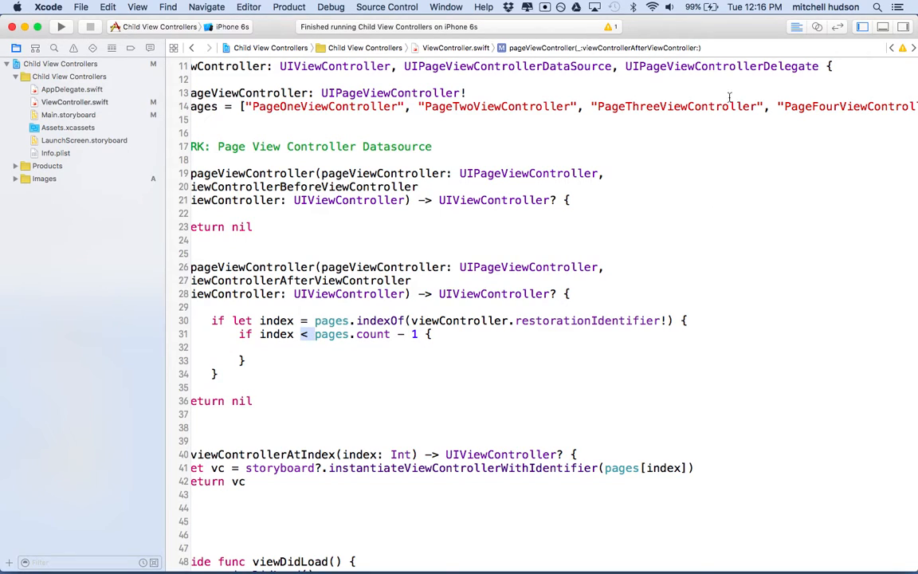
pyautogui.doubleClick(677, 105)
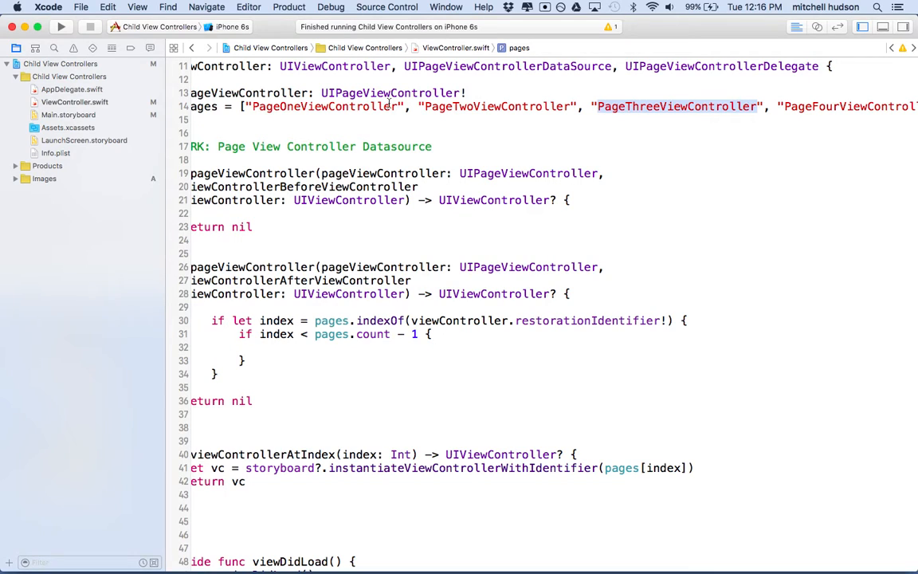
pyautogui.moveTo(727, 236)
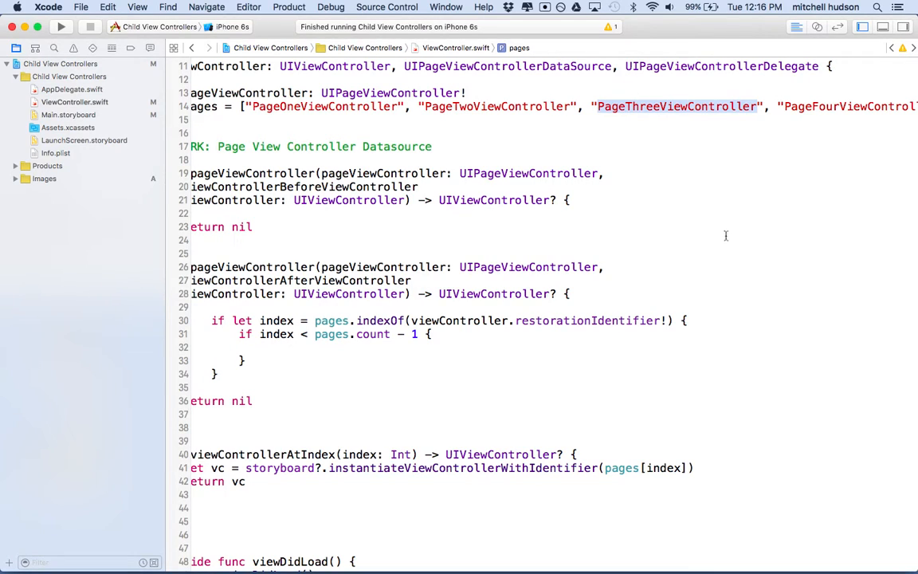
pyautogui.scroll(-3)
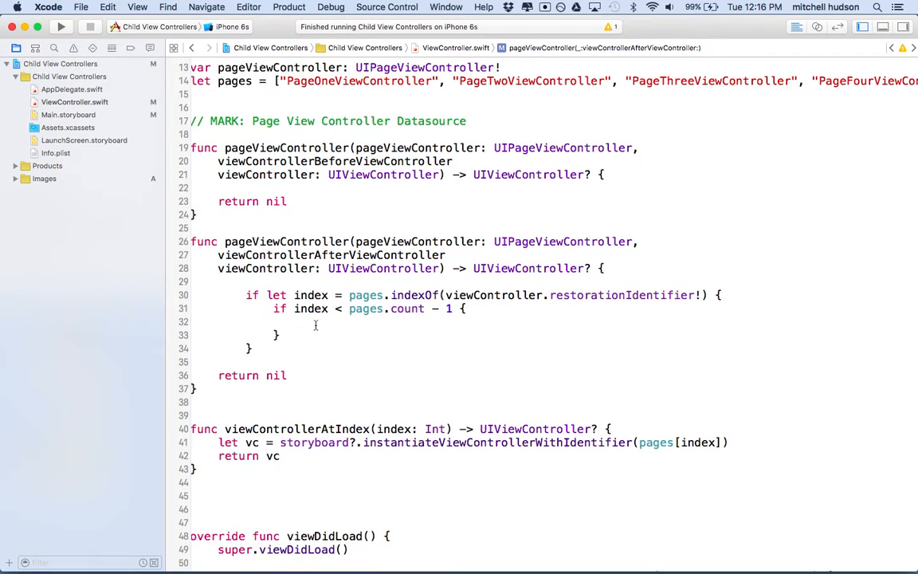
# - Return viewControllerAtIndex(index + 1) inside the nested if when a next page exists
pyautogui.write('return')
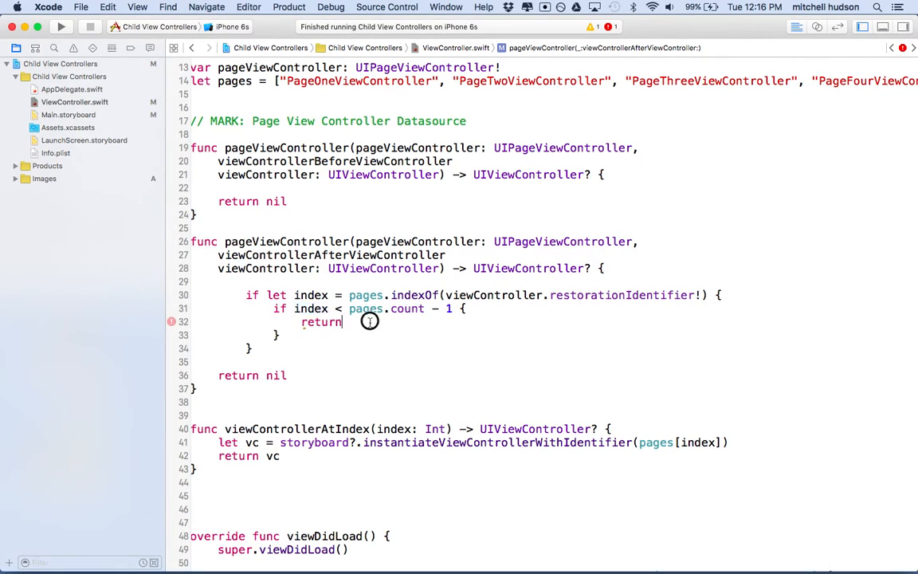
pyautogui.write('view')
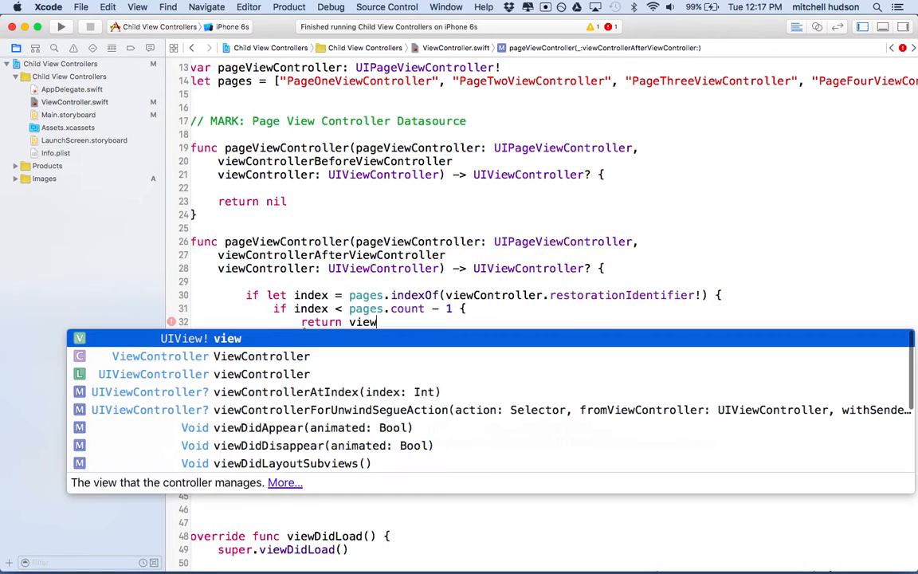
pyautogui.write('ControllerAtIndex(')
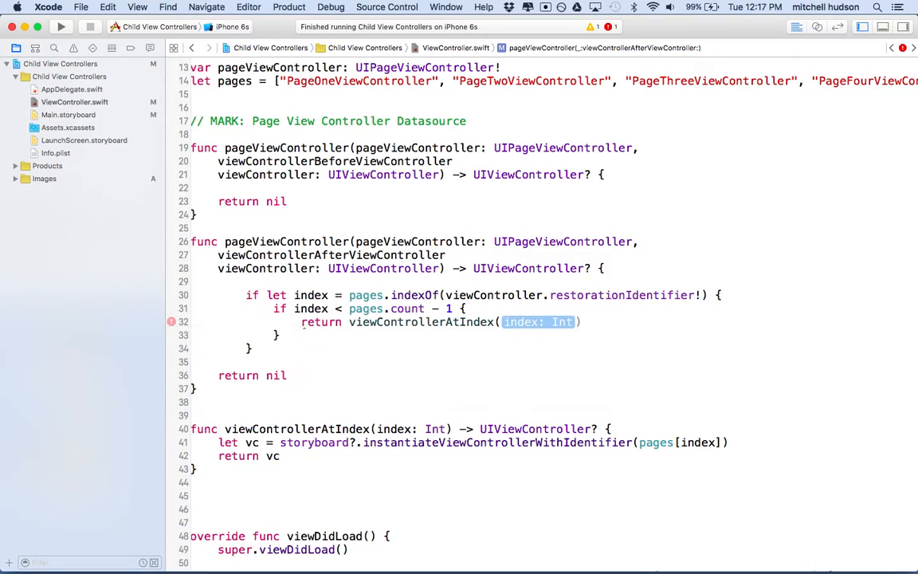
pyautogui.write('index + 1)')
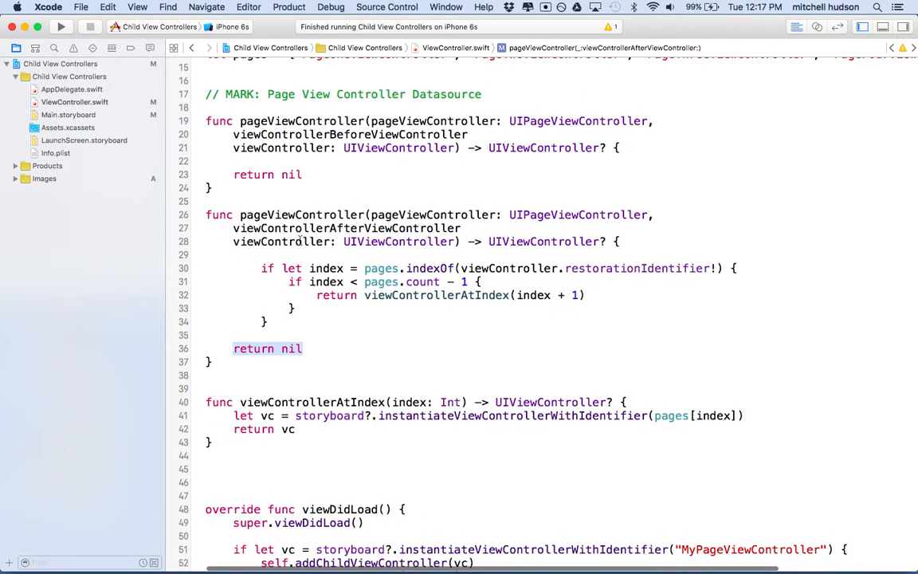
pyautogui.scroll(-3)
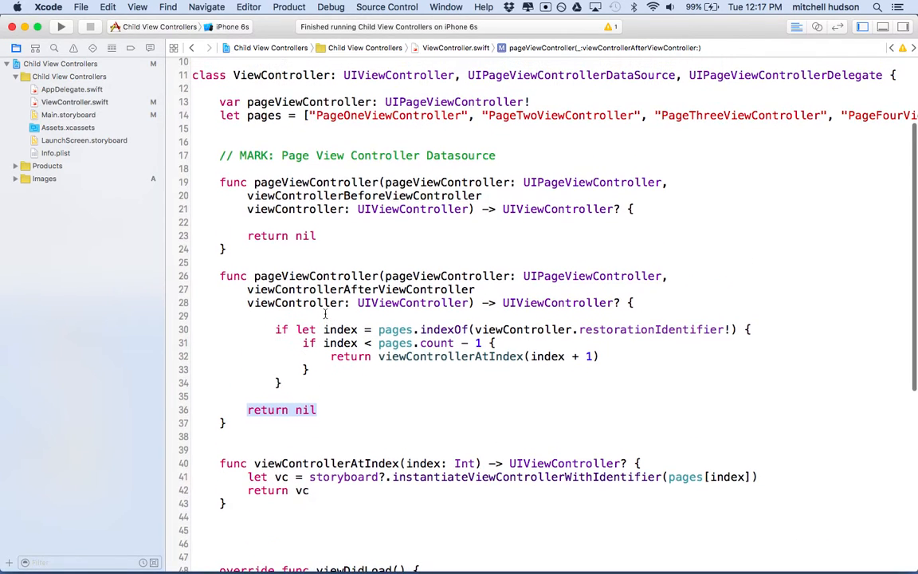
pyautogui.doubleClick(360, 289)
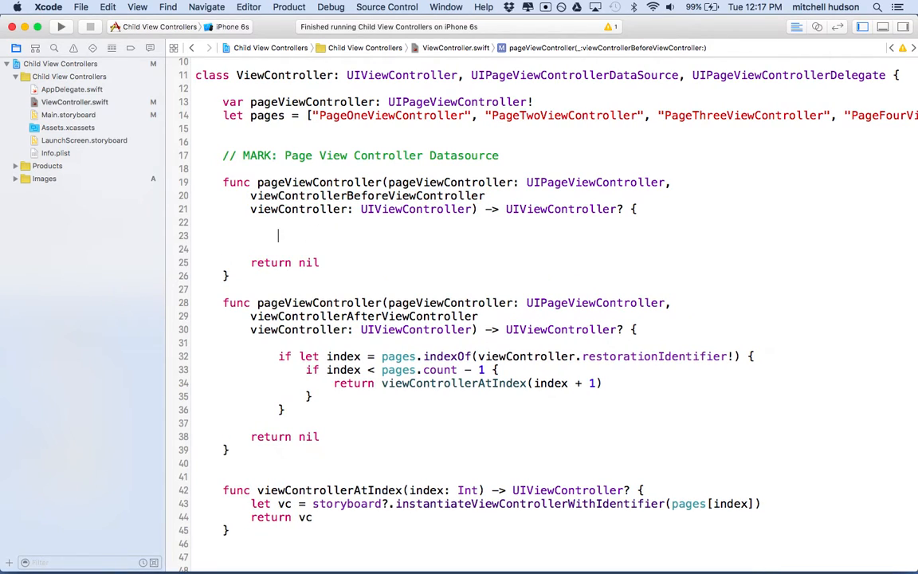
# - Begin the before-page method with 'if let index = pages.indexOf(viewController.restorationIdentifier) {'
pyautogui.write('if let')
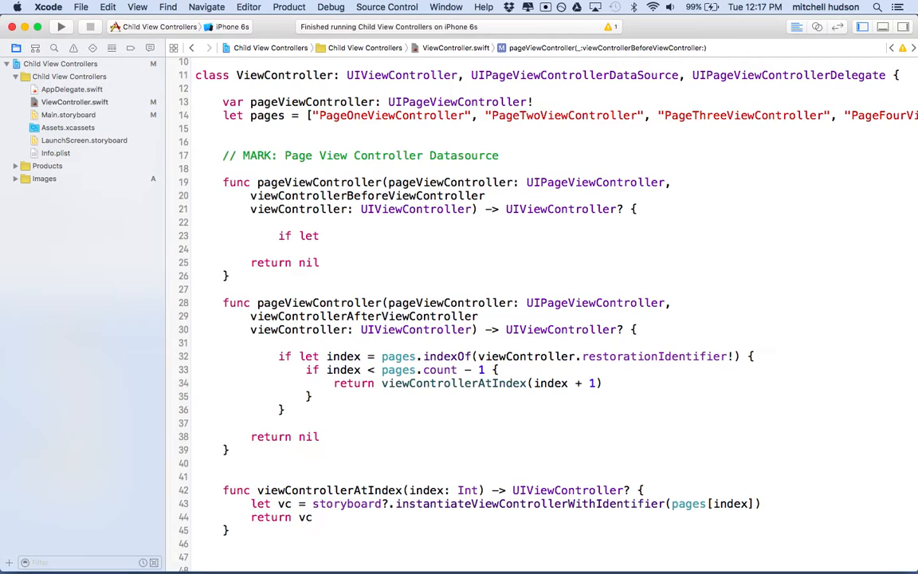
pyautogui.write('index')
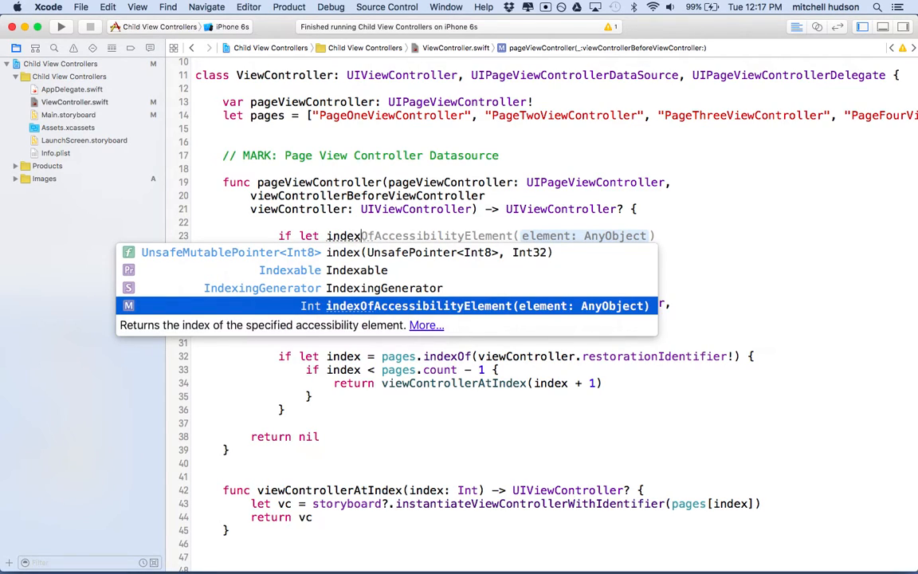
pyautogui.press('Escape')
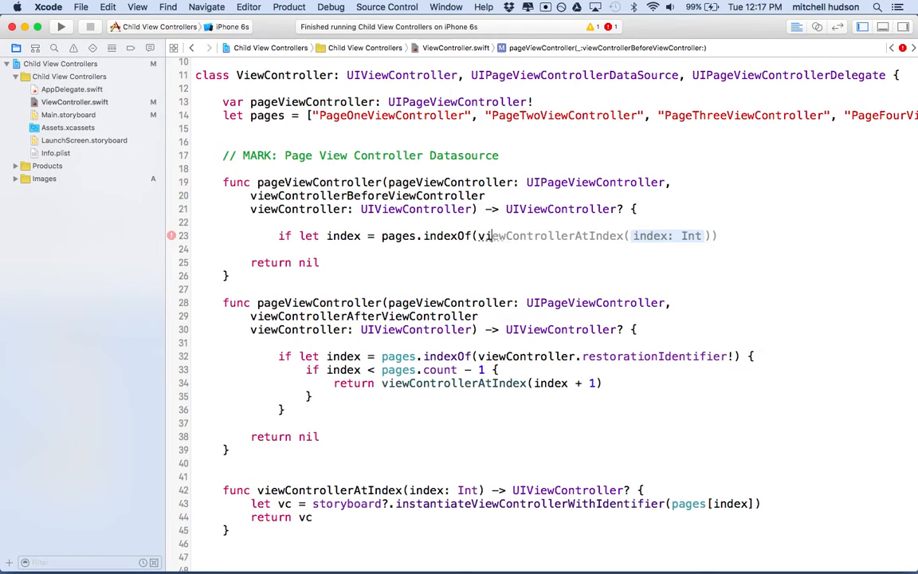
pyautogui.write('viewController.restorationIdentifier) {')
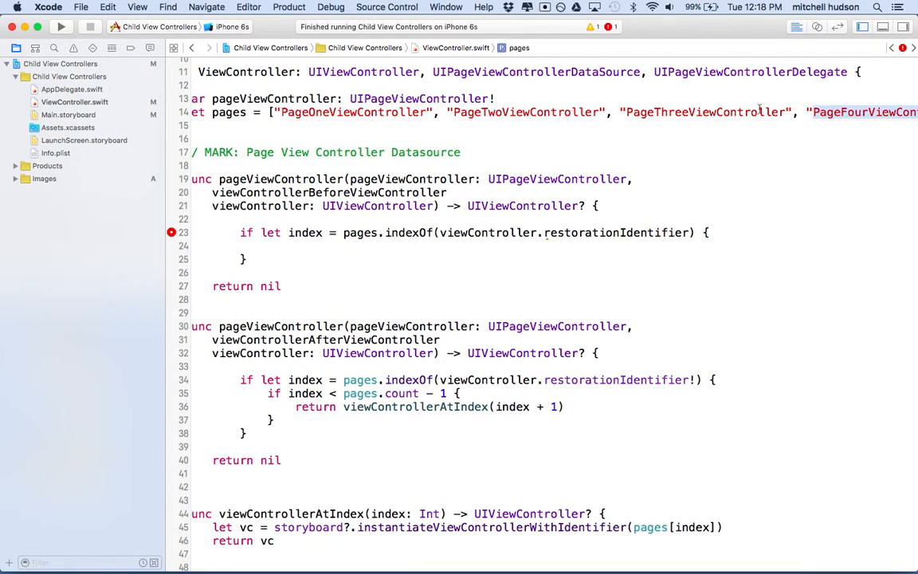
pyautogui.doubleClick(524, 112)
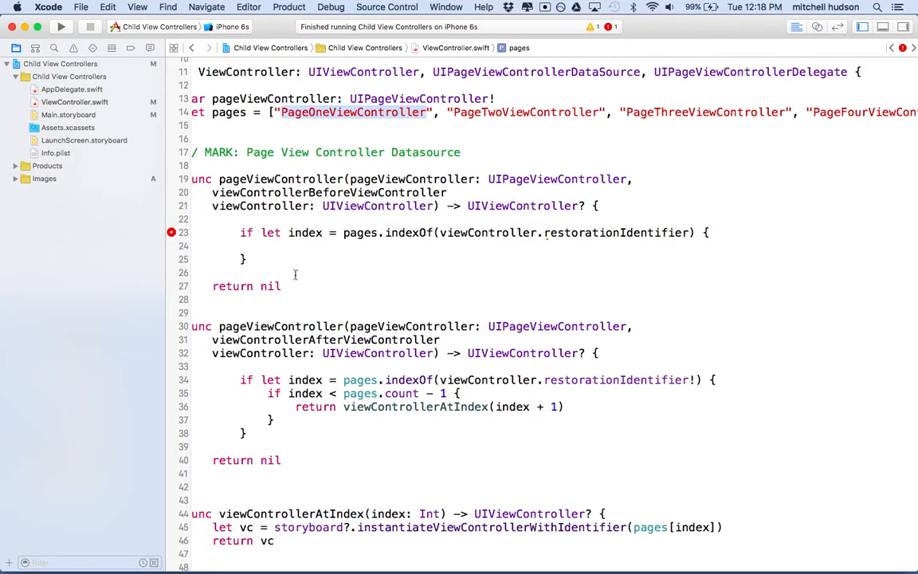
pyautogui.doubleClick(306, 233)
pyautogui.write('!')
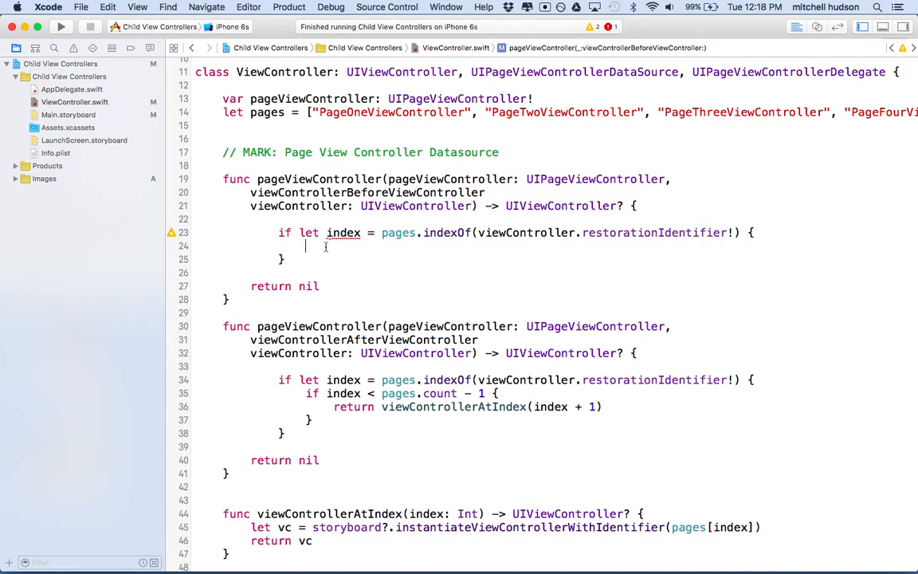
# - Add 'if index > 0 { return viewControllerAtIndex(index - 1) }' to the before-page method
pyautogui.write('if')
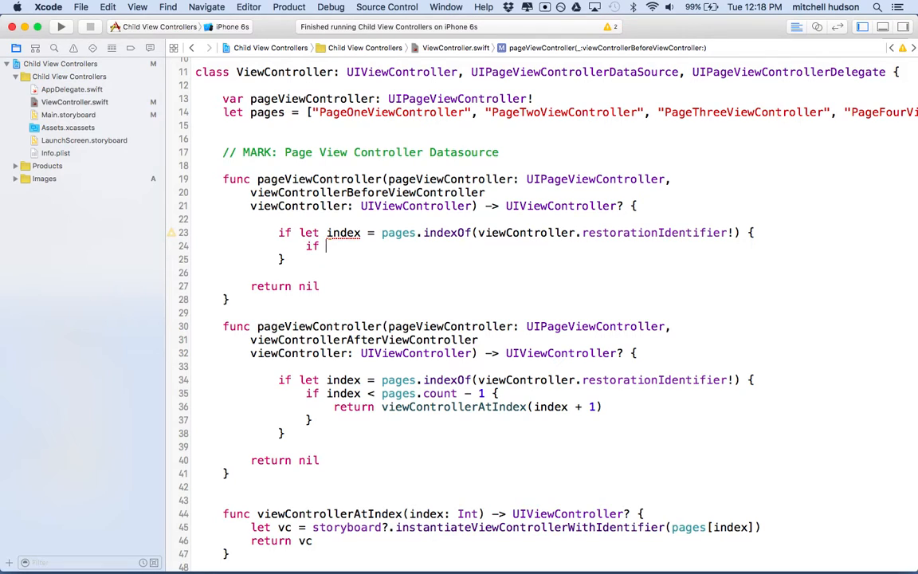
pyautogui.write('index > 0 {')
pyautogui.write('return viewControllerA')
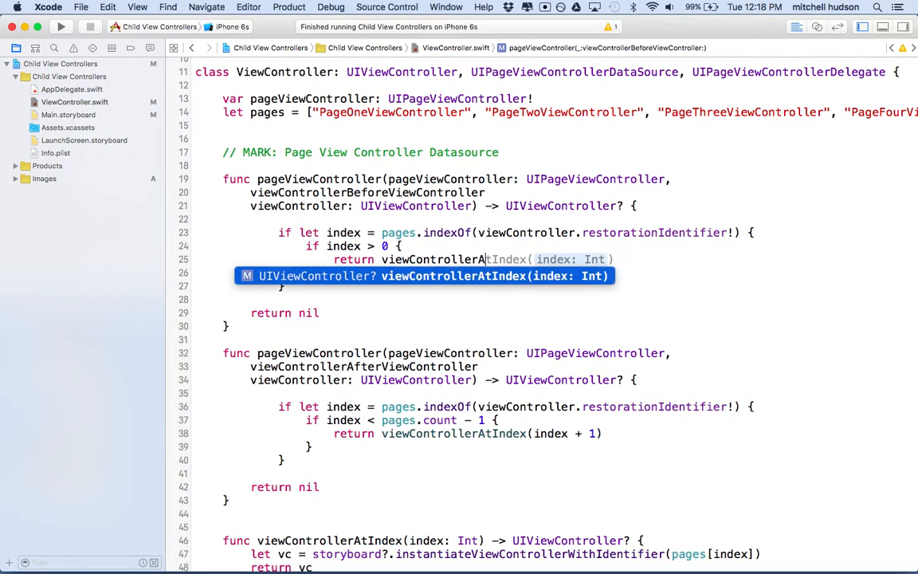
pyautogui.write('index - 1)')
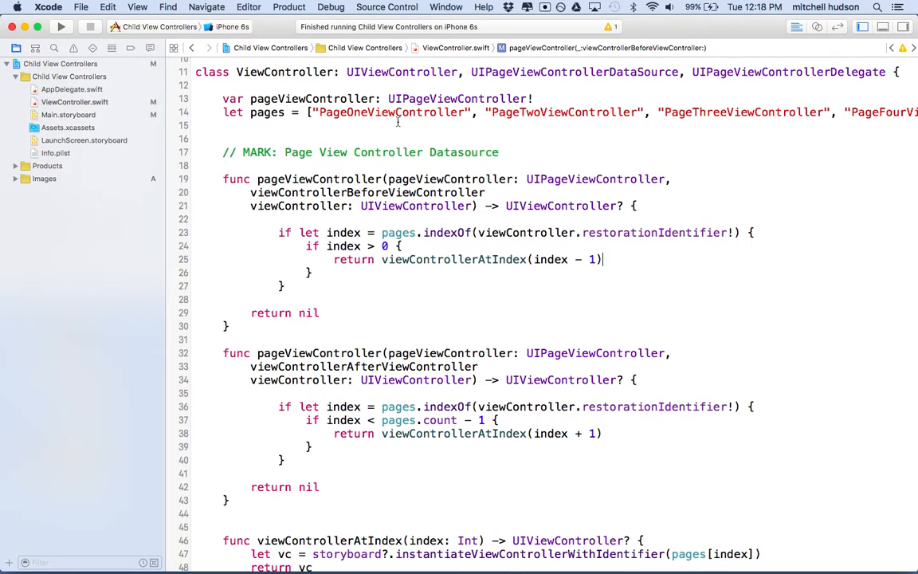
pyautogui.scroll(-3)
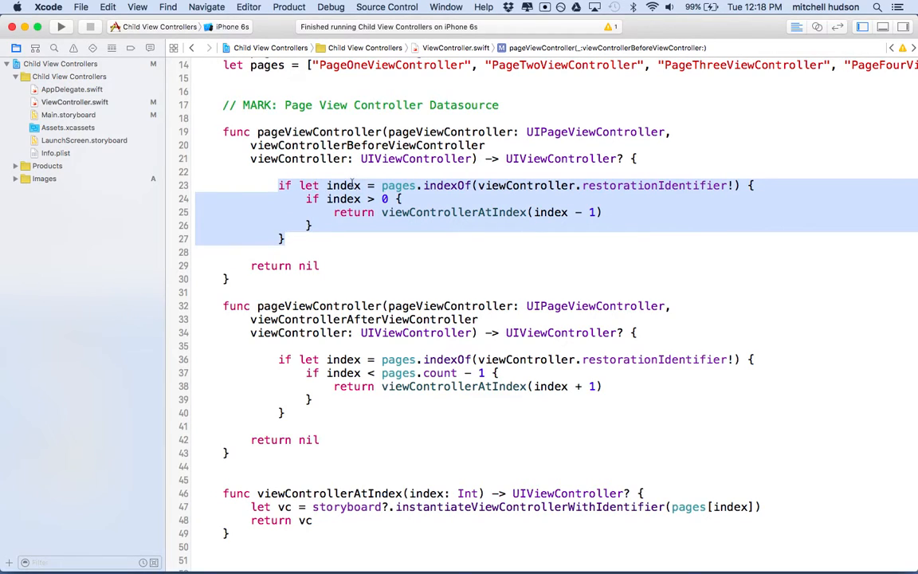
pyautogui.moveTo(332, 198)
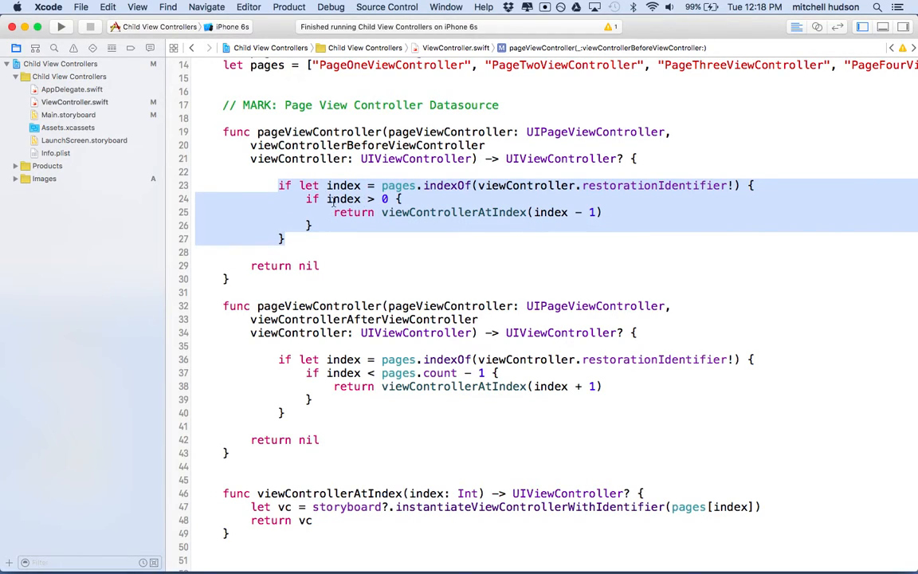
pyautogui.moveTo(313, 206)
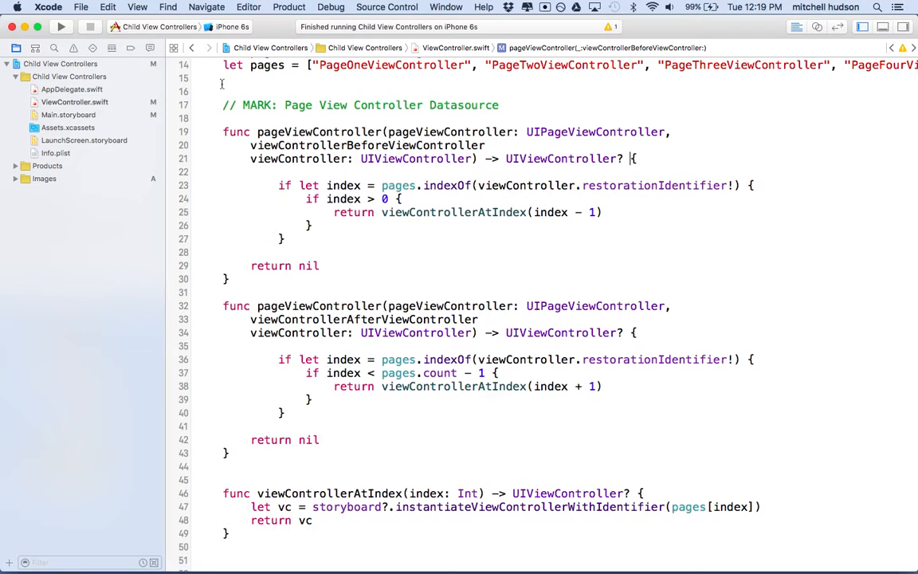
# - Run the app in the iPhone 6s Simulator and swipe through the pages to Page 3
pyautogui.click(60, 28)
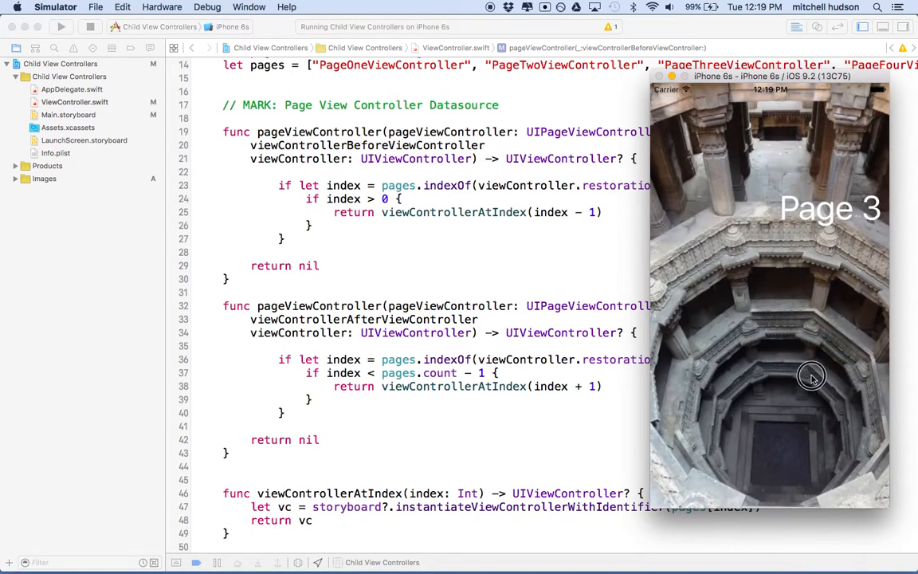
pyautogui.moveTo(740, 378)
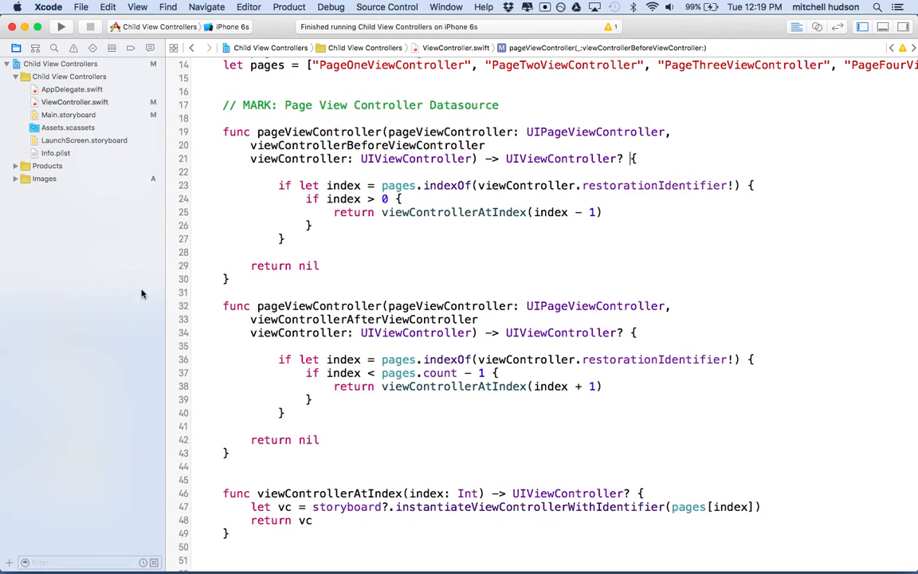
# - Switch from ViewController.swift to Main.storyboard in the Project Navigator
pyautogui.scroll(-3)
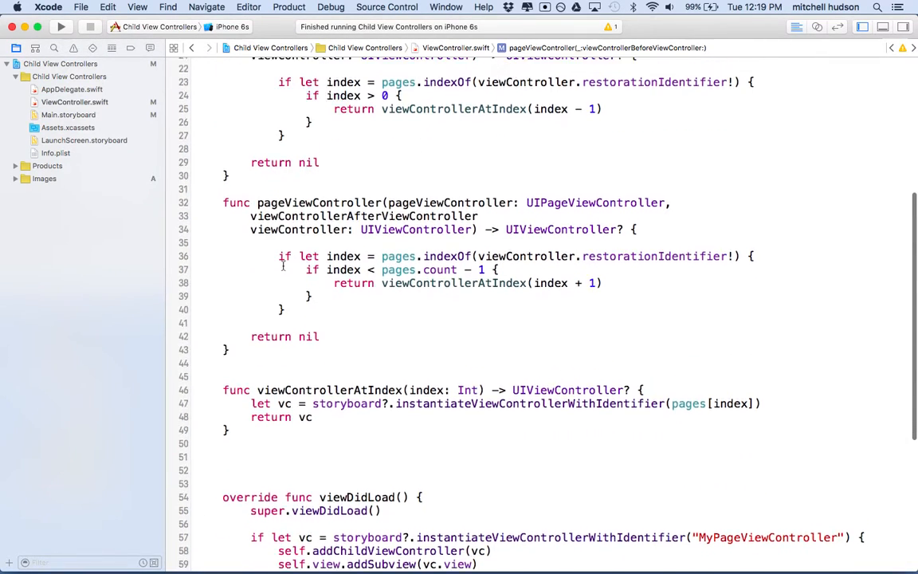
pyautogui.scroll(-3)
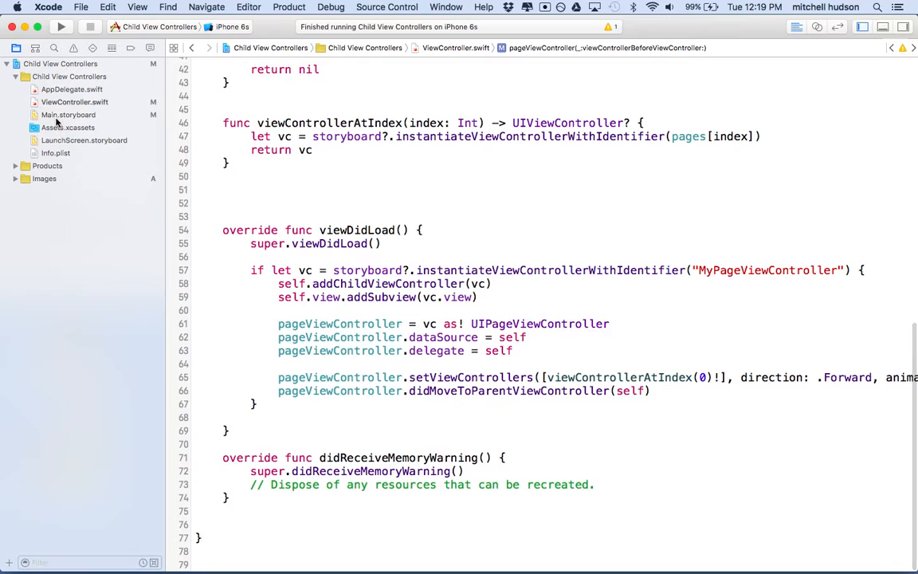
pyautogui.click(67, 114)
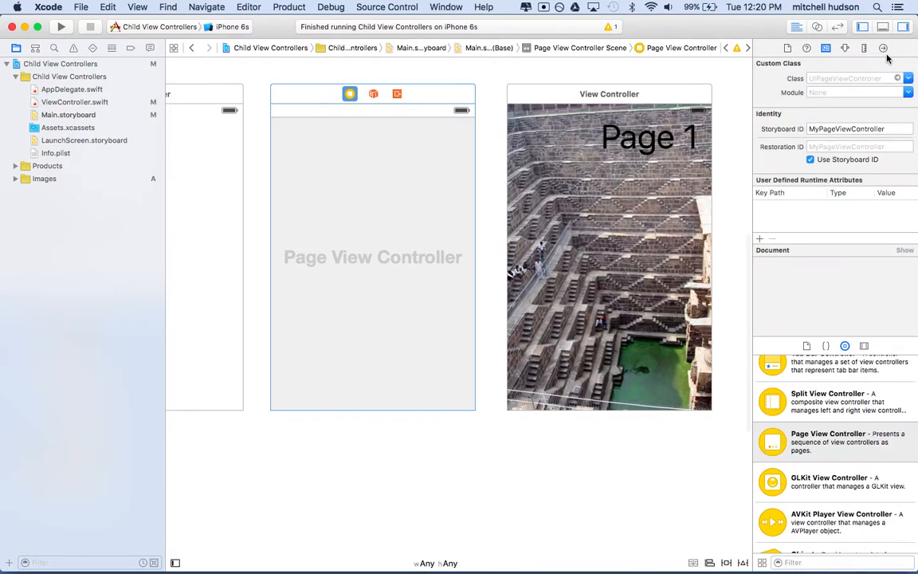
# - Set the Page View Controller's Transition Style to Scroll in the Attributes Inspector
pyautogui.click(842, 48)
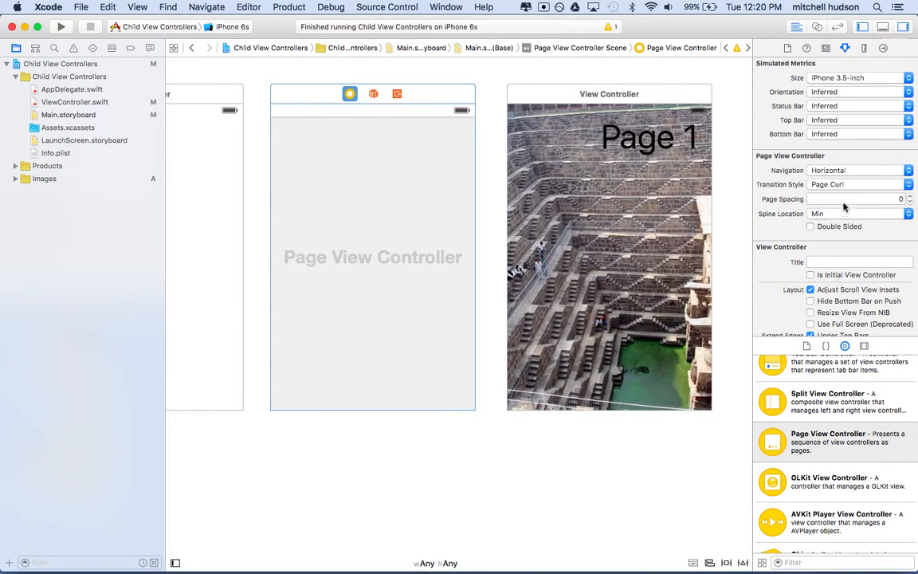
pyautogui.moveTo(765, 162)
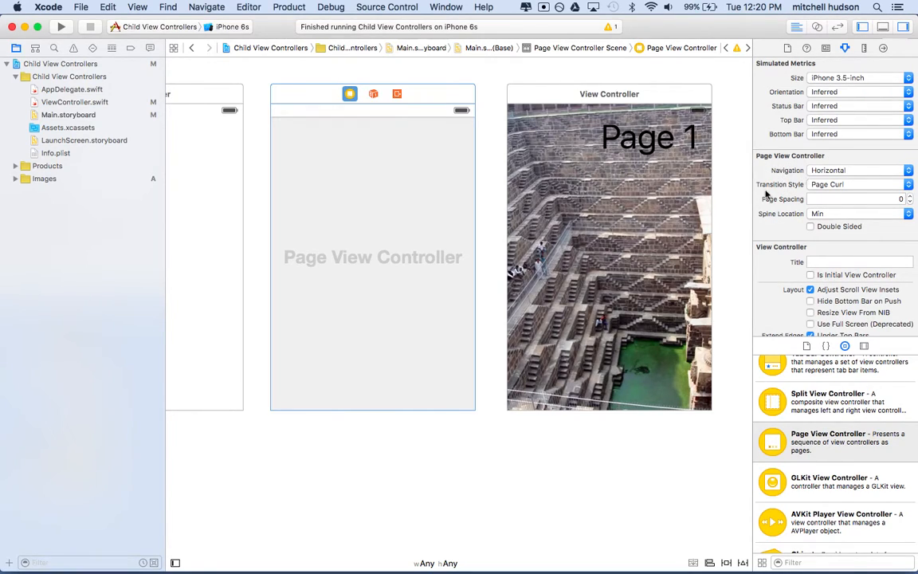
pyautogui.moveTo(796, 191)
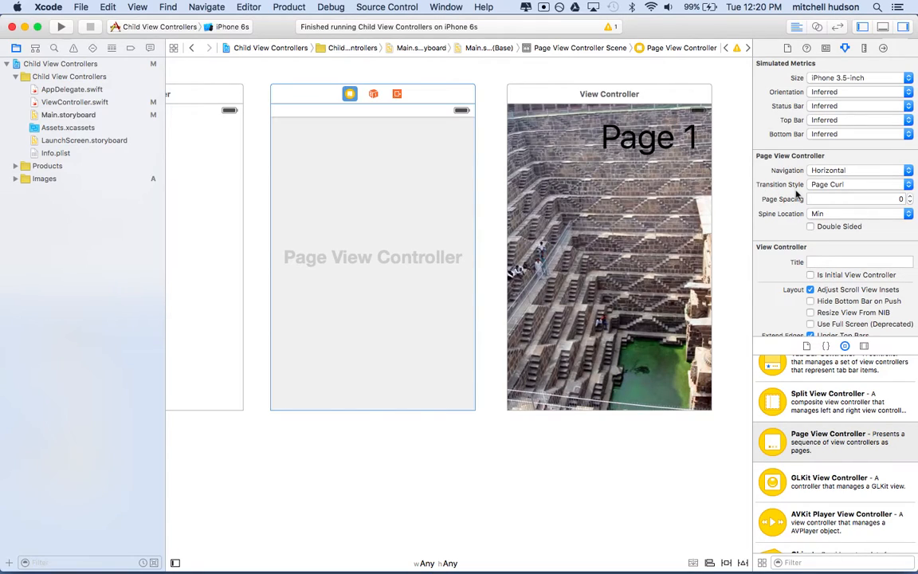
pyautogui.moveTo(841, 170)
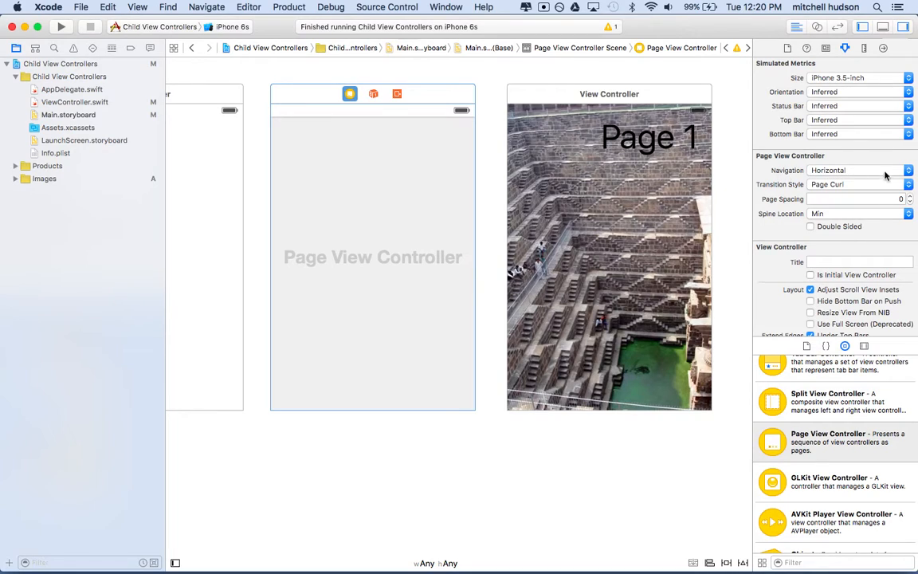
pyautogui.moveTo(857, 191)
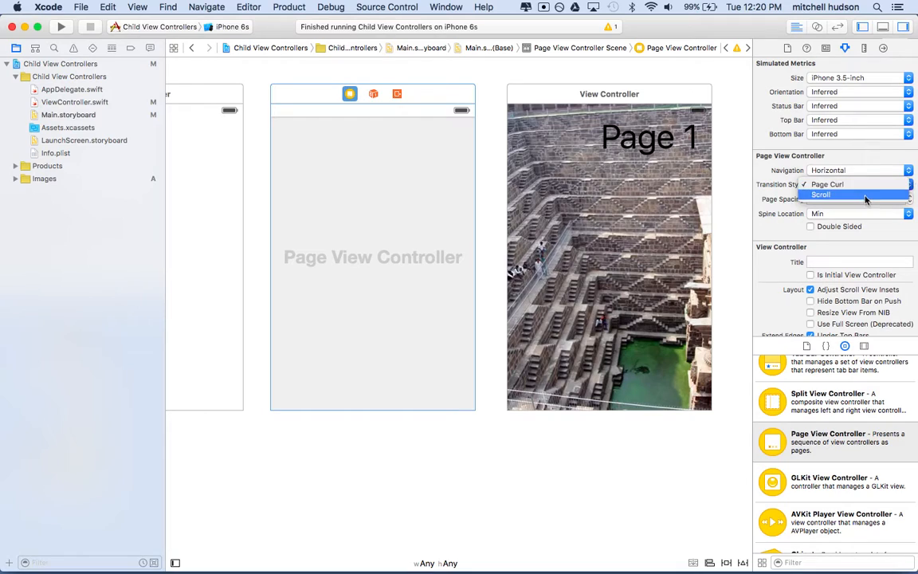
pyautogui.click(837, 194)
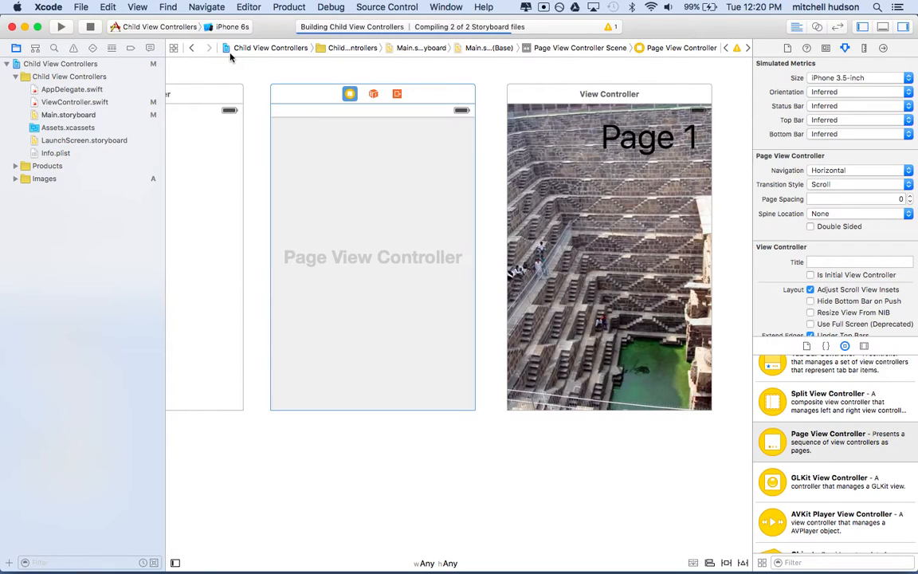
pyautogui.moveTo(234, 57)
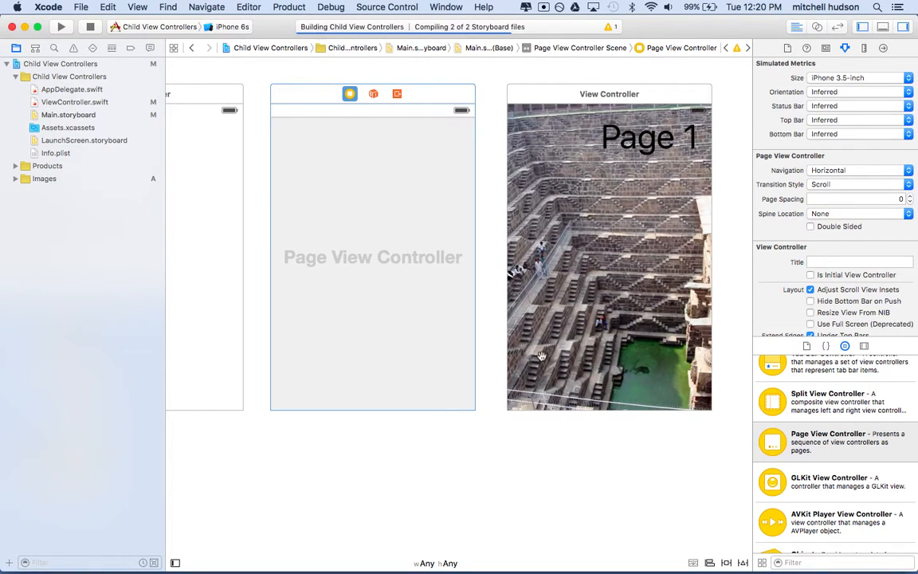
# - Rerun the app in Simulator with the Scroll transition and return to the home screen
pyautogui.click(66, 26)
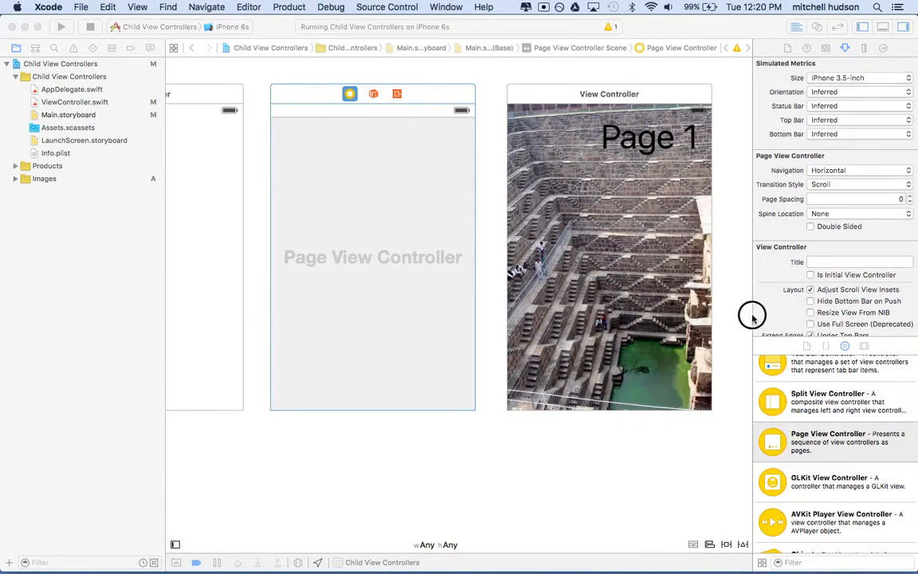
pyautogui.click(447, 6)
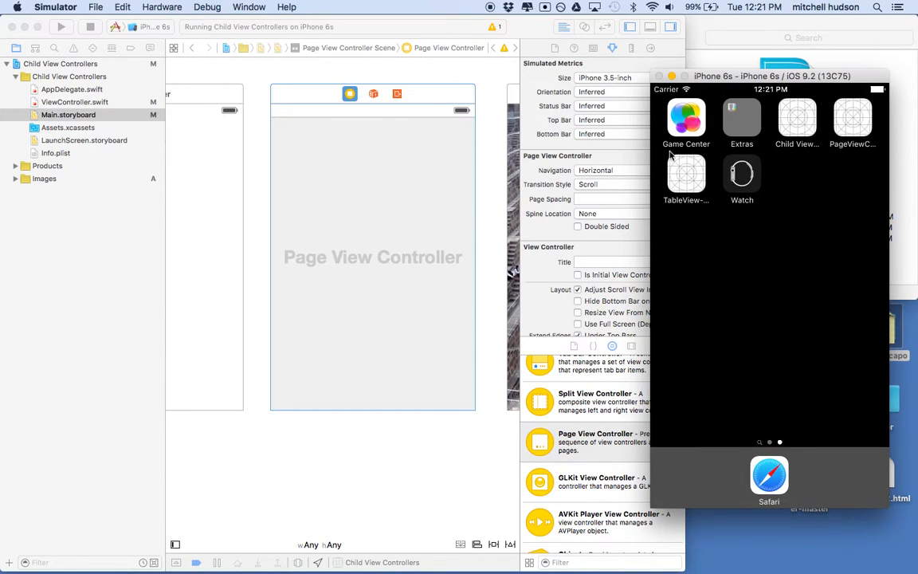
pyautogui.moveTo(784, 162)
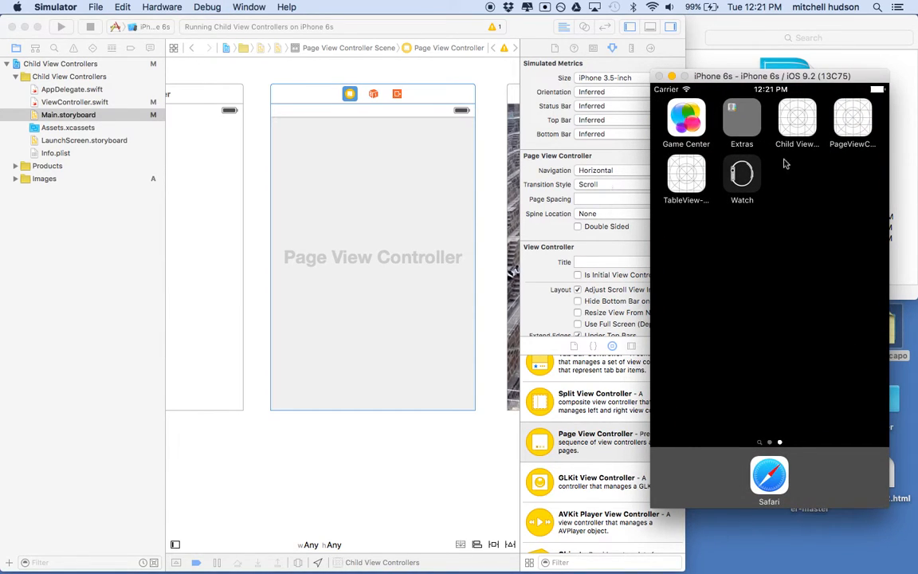